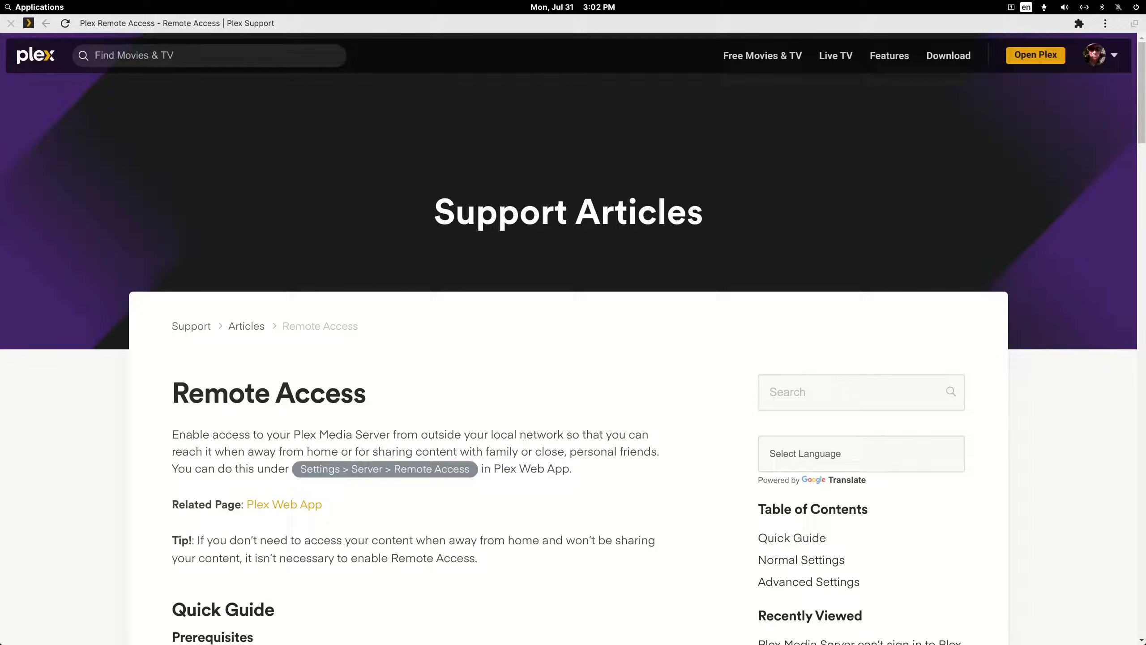
Step: Read the remote access article section on UPnP, highlighting the term UPnP
scroll("down", 3)
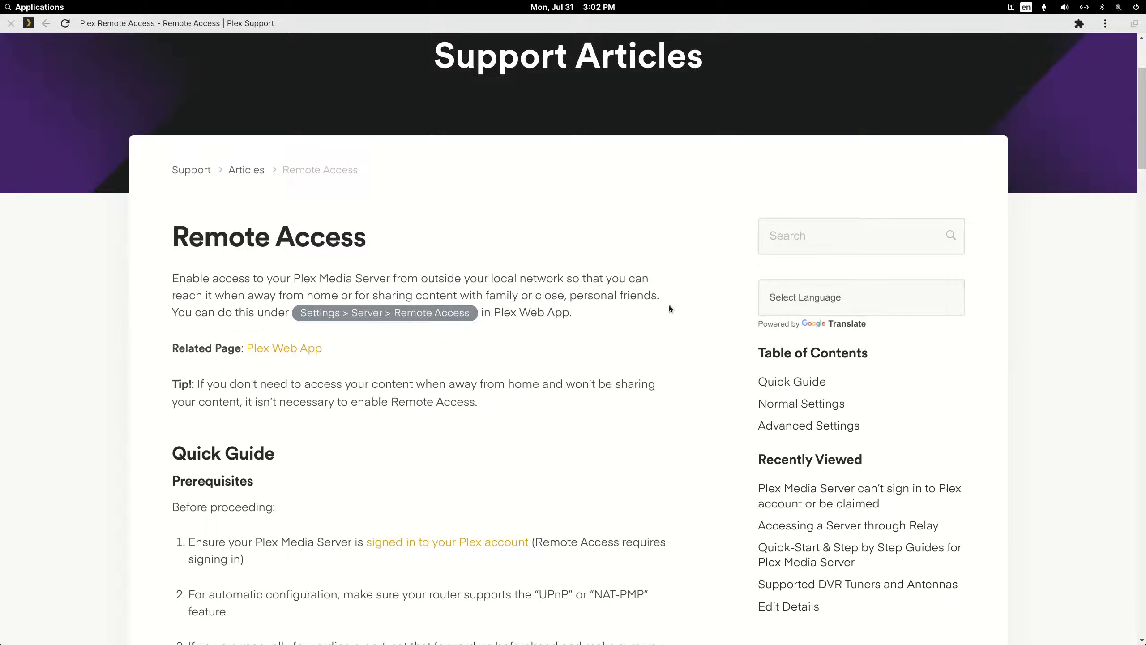
scroll("down", 3)
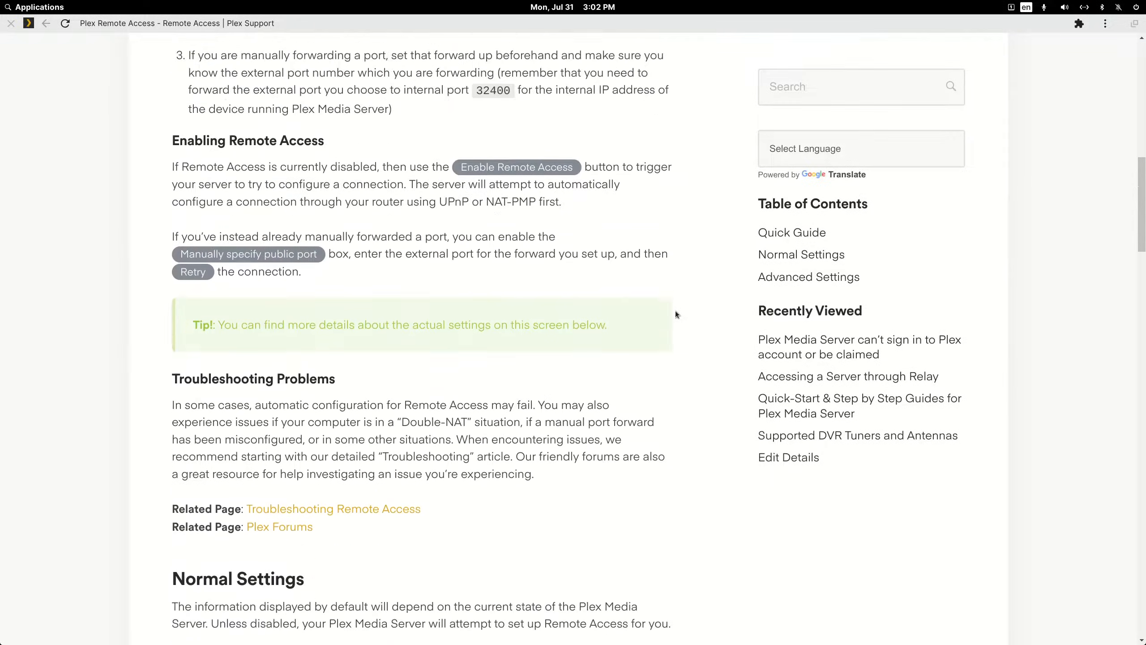
scroll("down", 3)
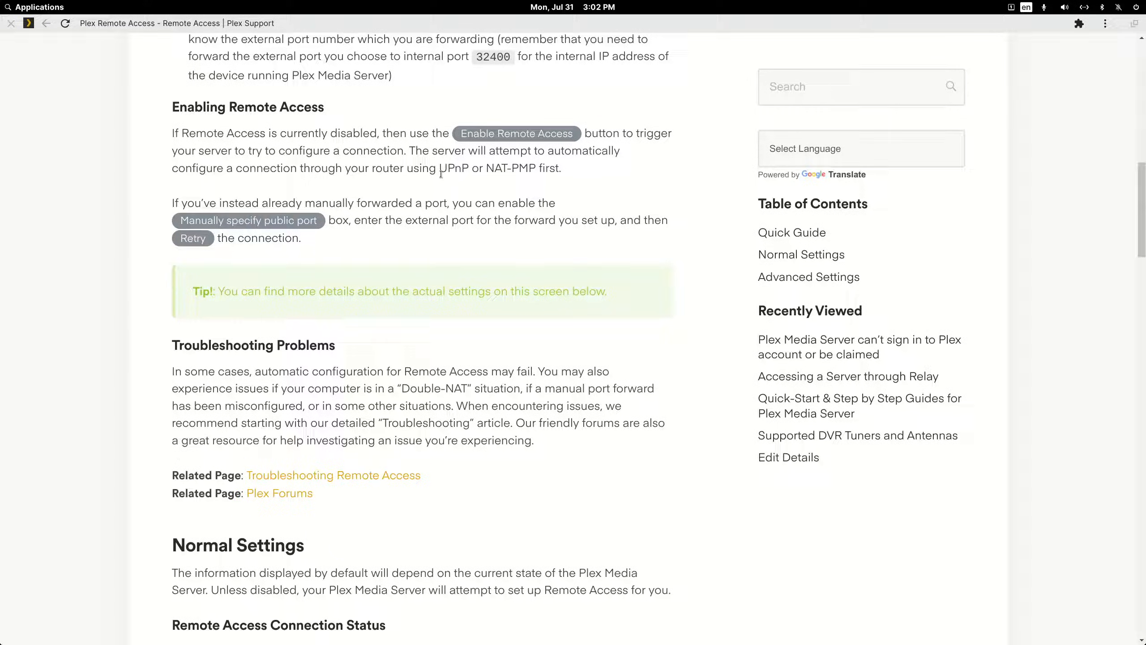
double_click(446, 168)
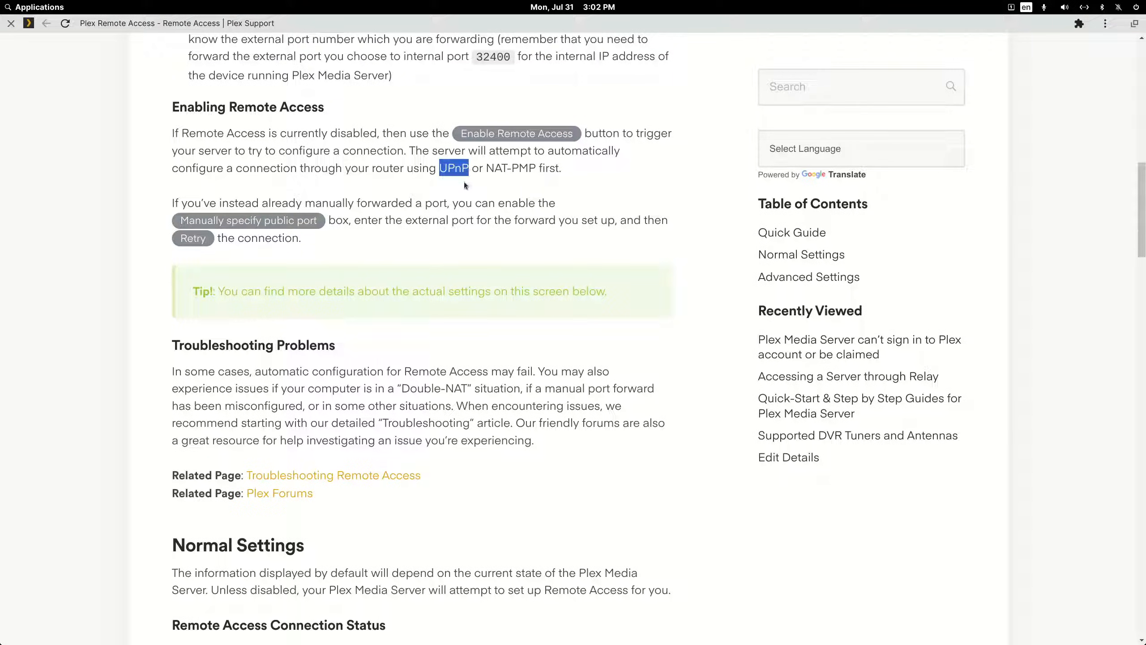
mouse_move(477, 186)
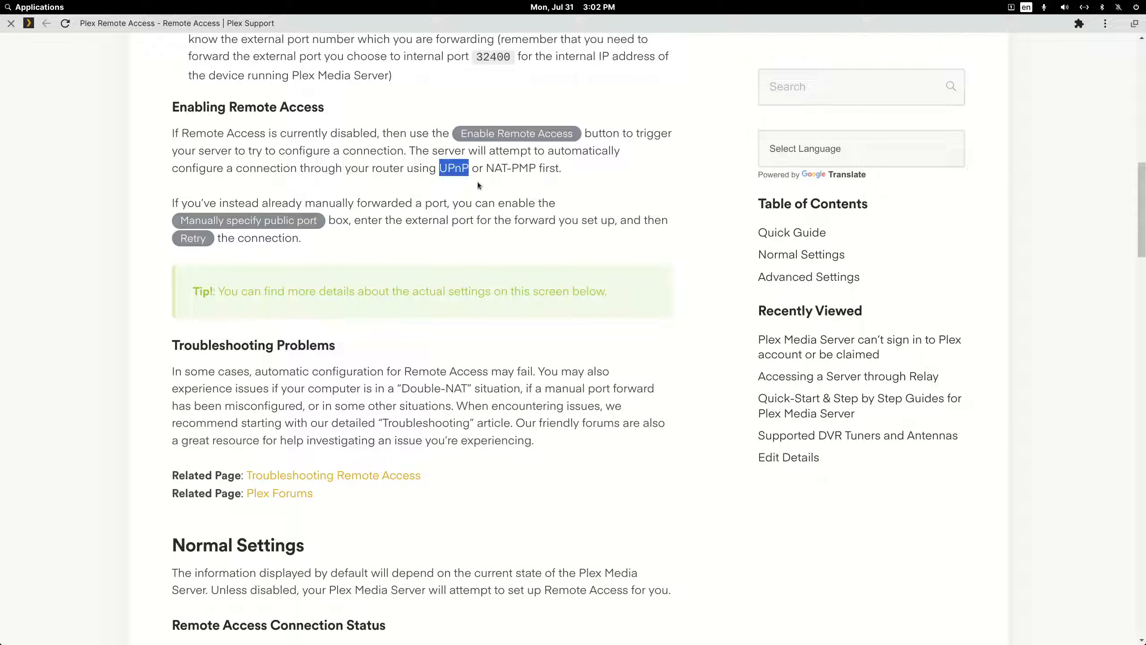
mouse_move(441, 265)
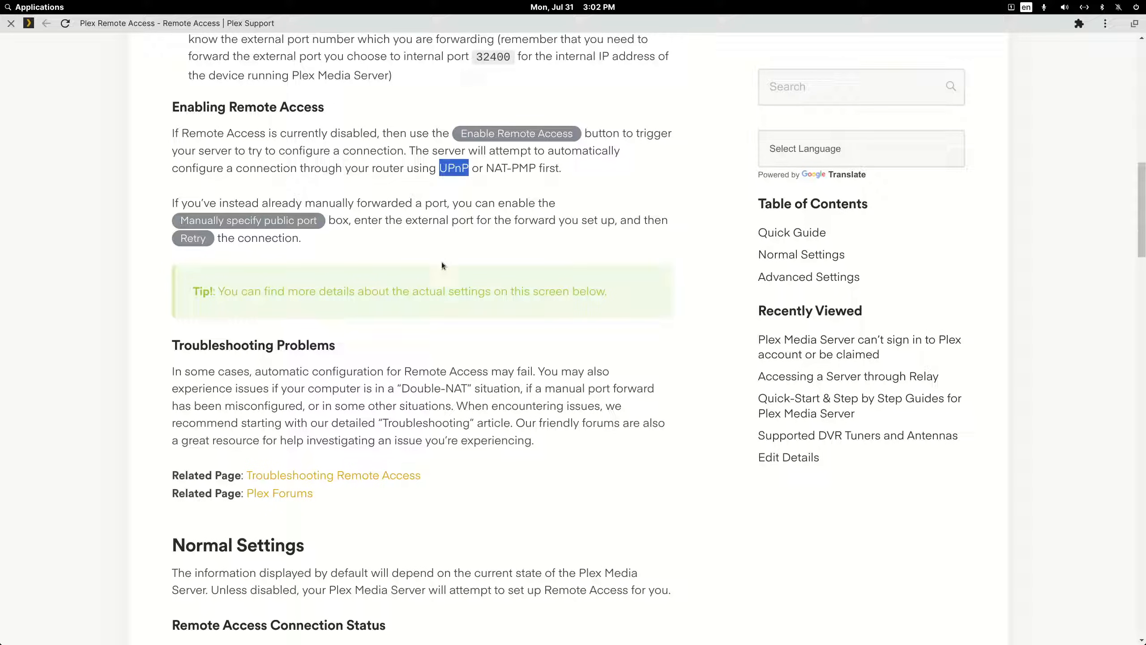
mouse_move(445, 237)
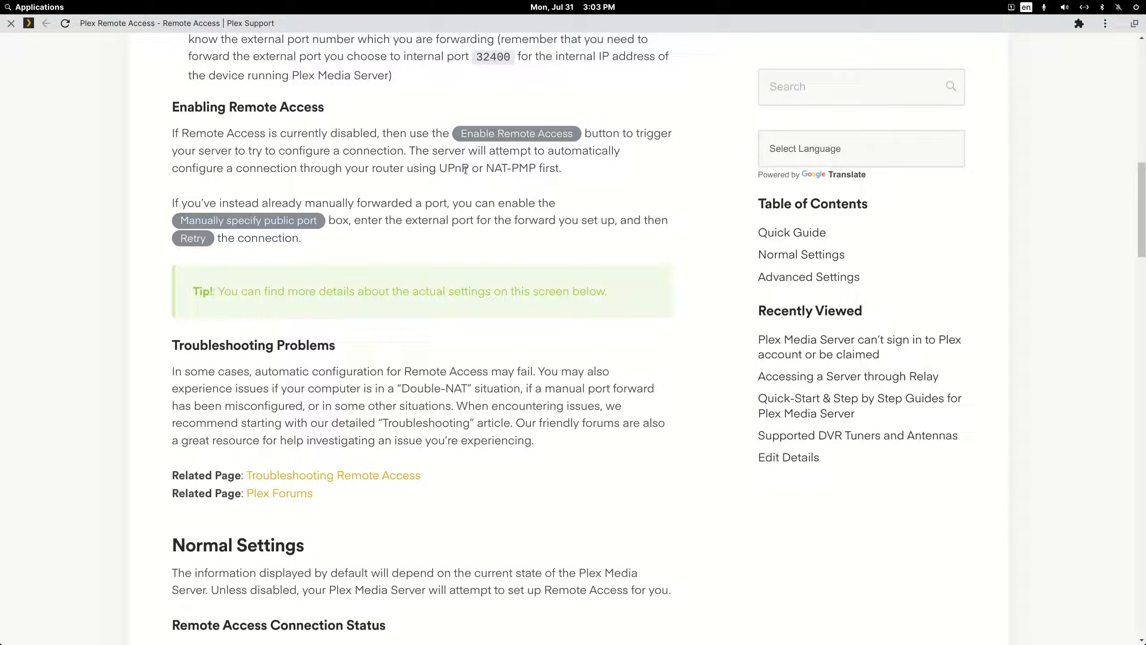
double_click(454, 169)
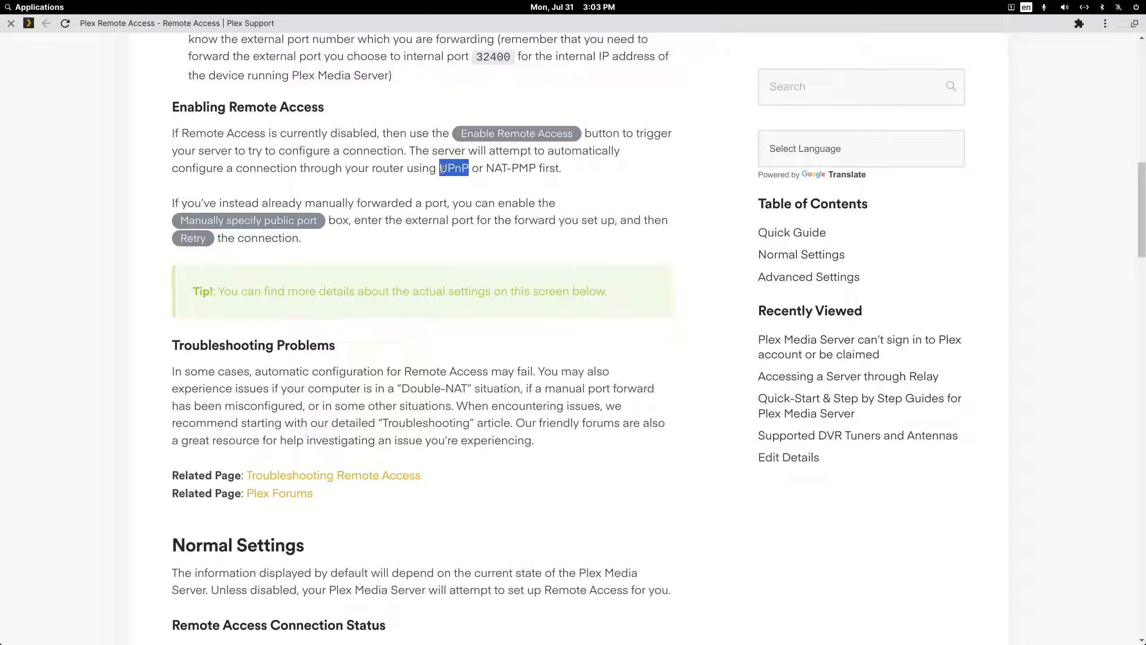
left_click(438, 190)
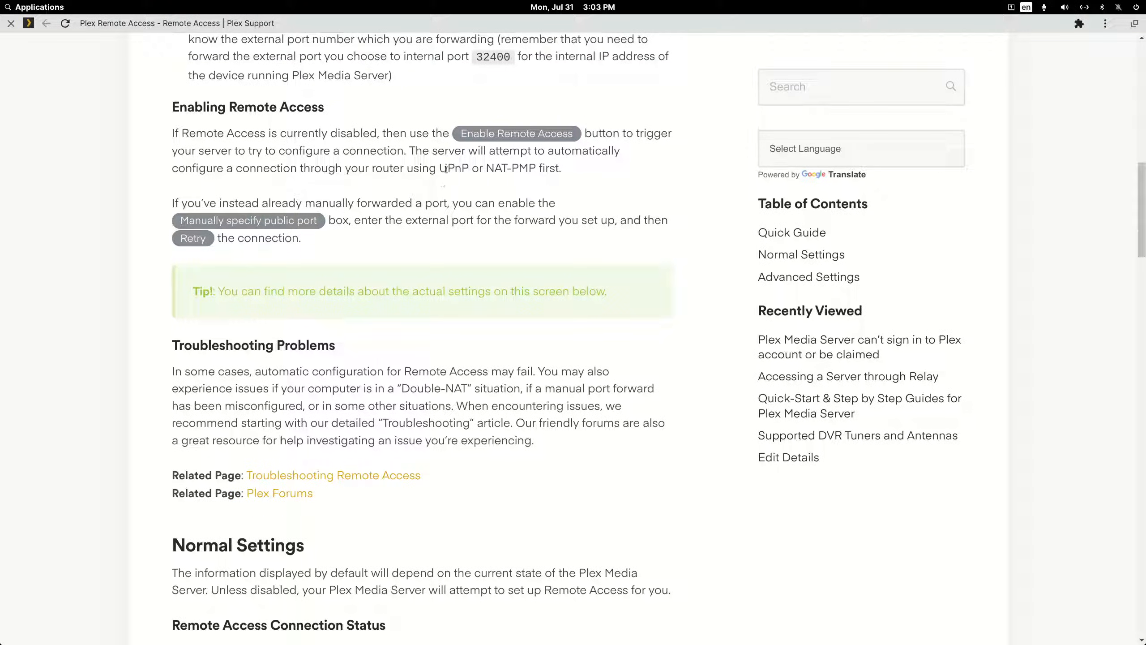
double_click(453, 168)
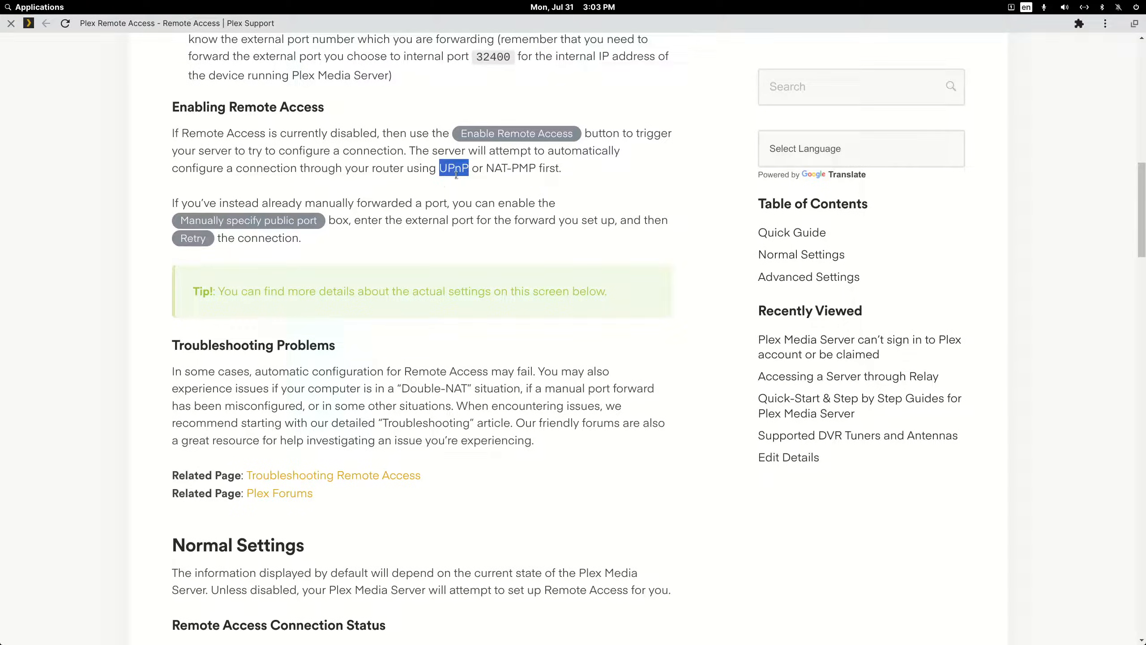
scroll("down", 3)
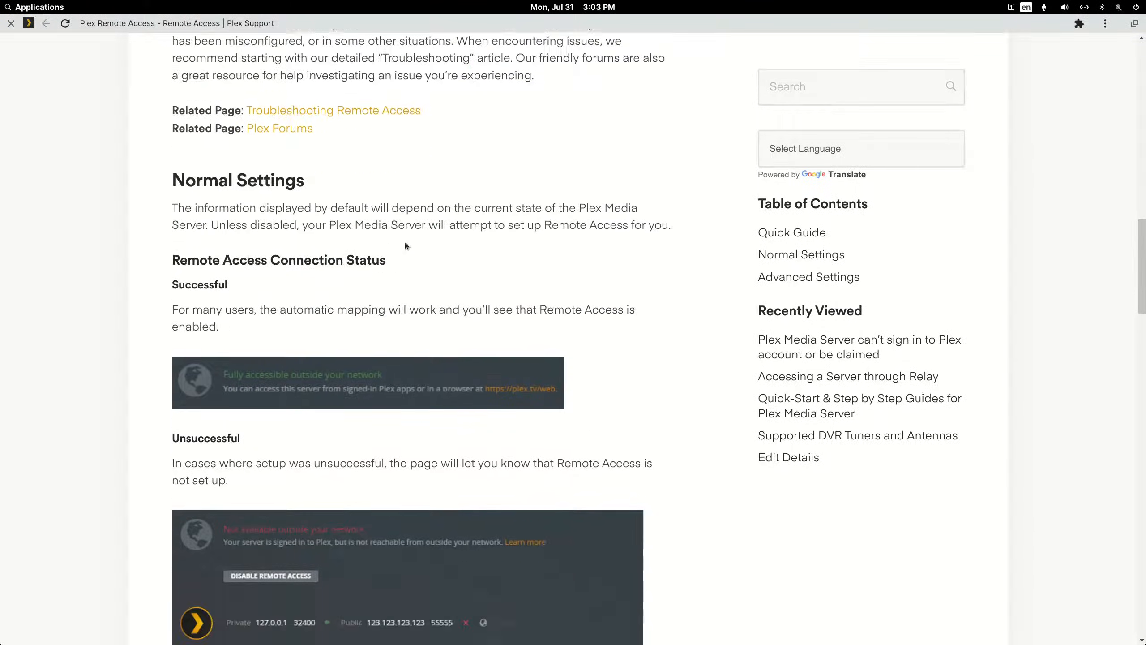
scroll("down", 3)
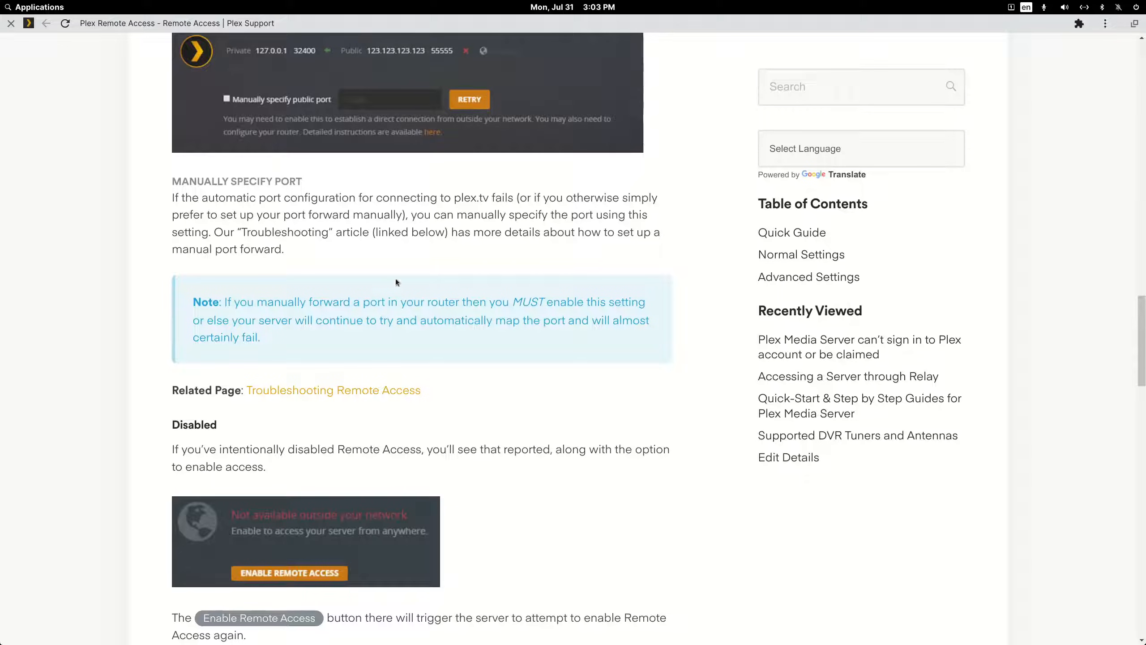
Step: Read the Troubleshooting Remote Access article through Checking Automatic Configuration into Manual Port Forwarding
left_click(333, 389)
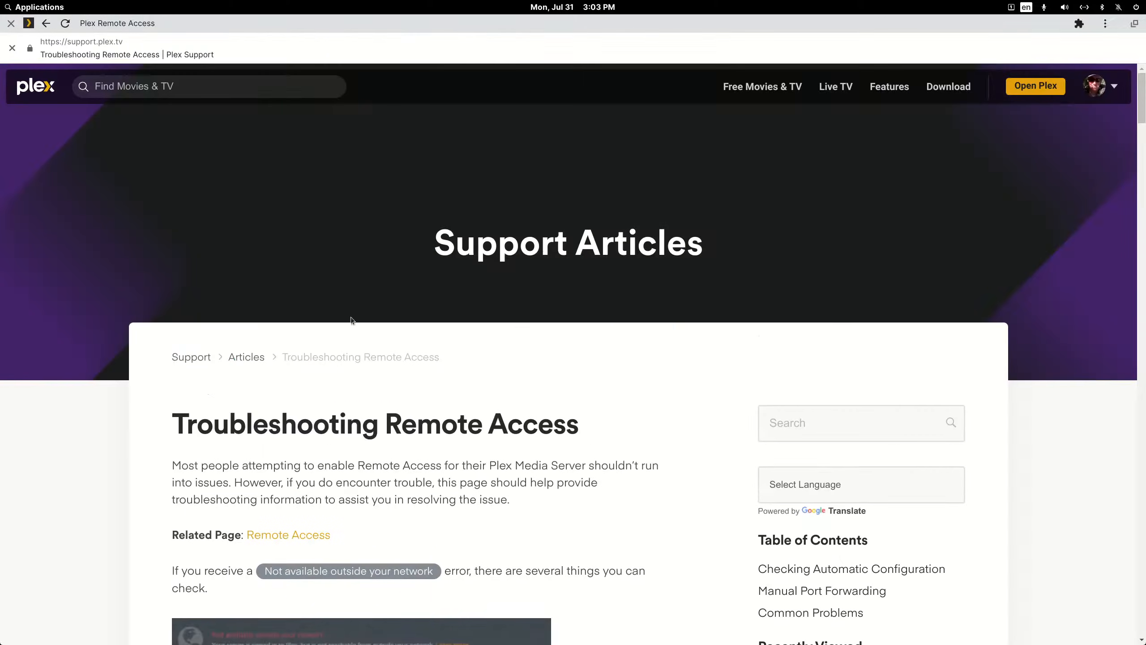
scroll("down", 3)
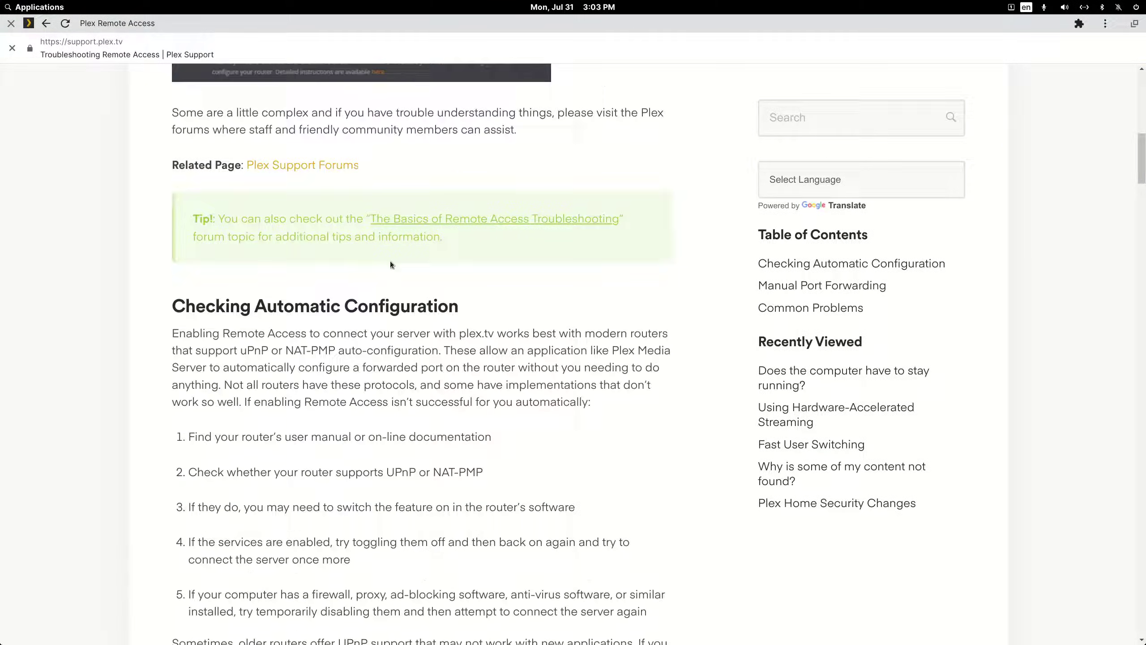
scroll("down", 3)
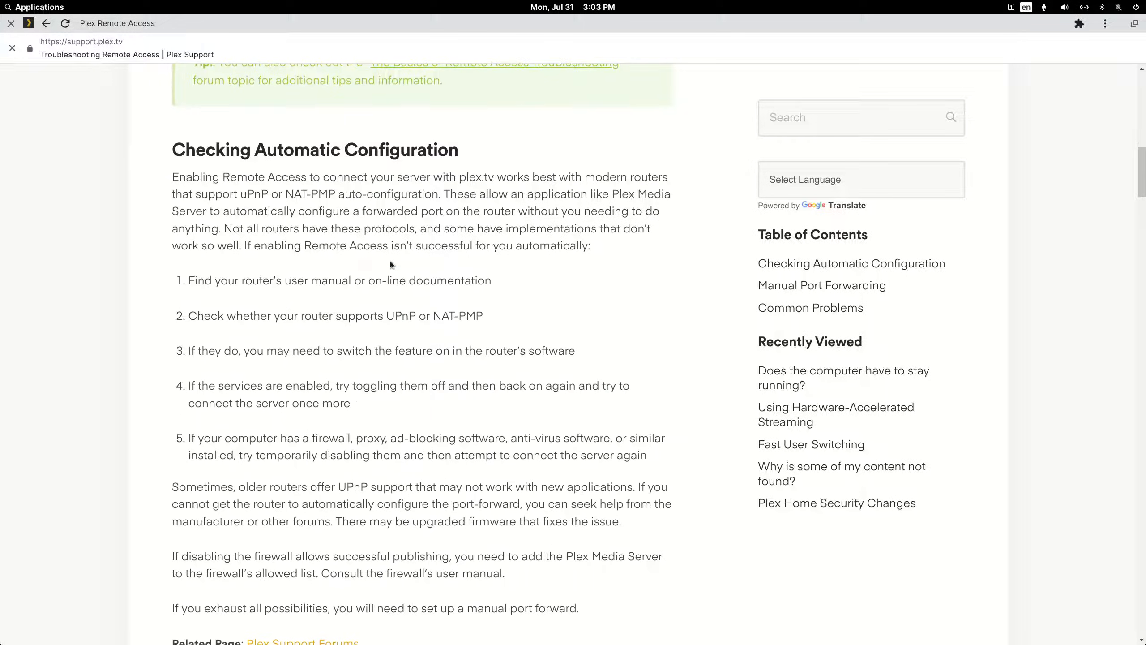
scroll("down", 3)
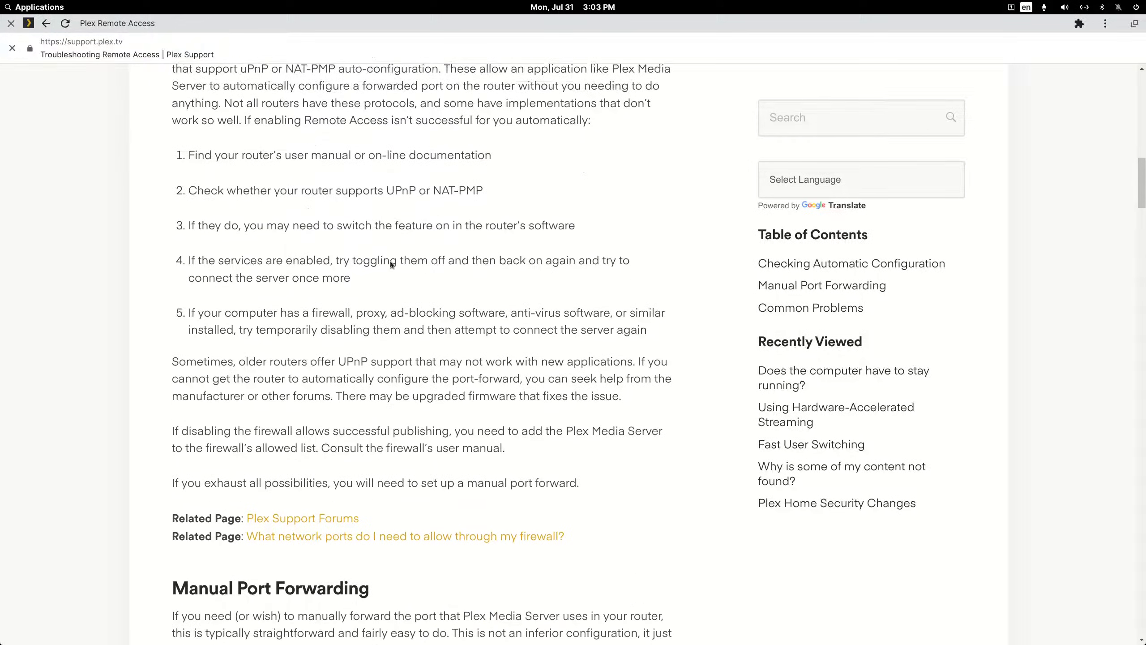
scroll("down", 3)
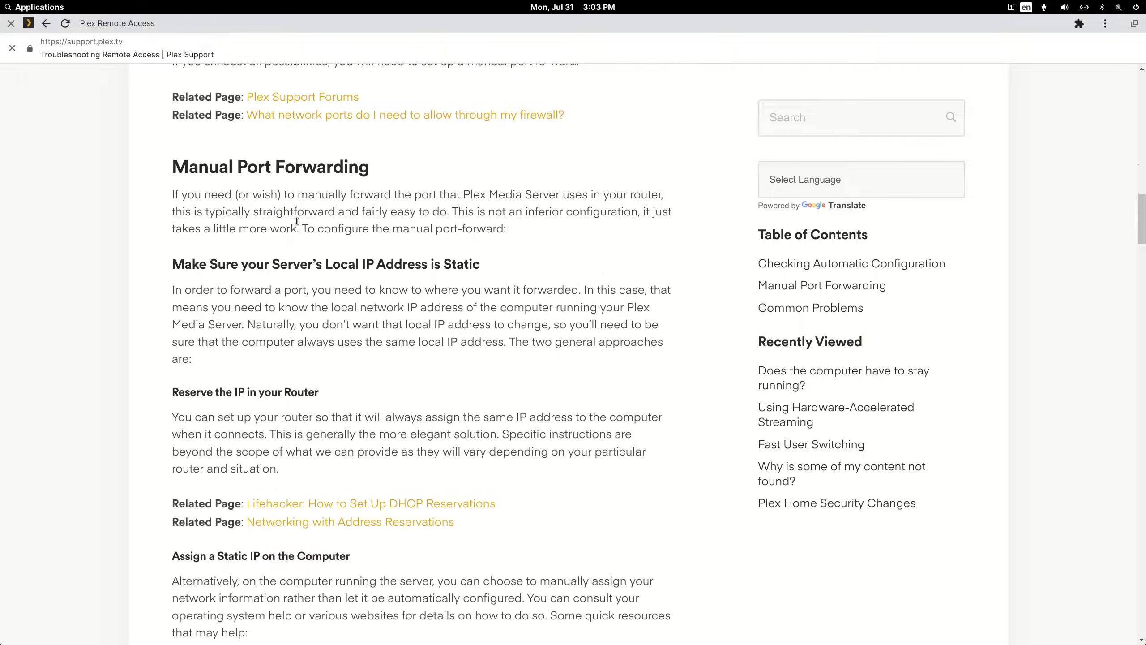
scroll("down", 3)
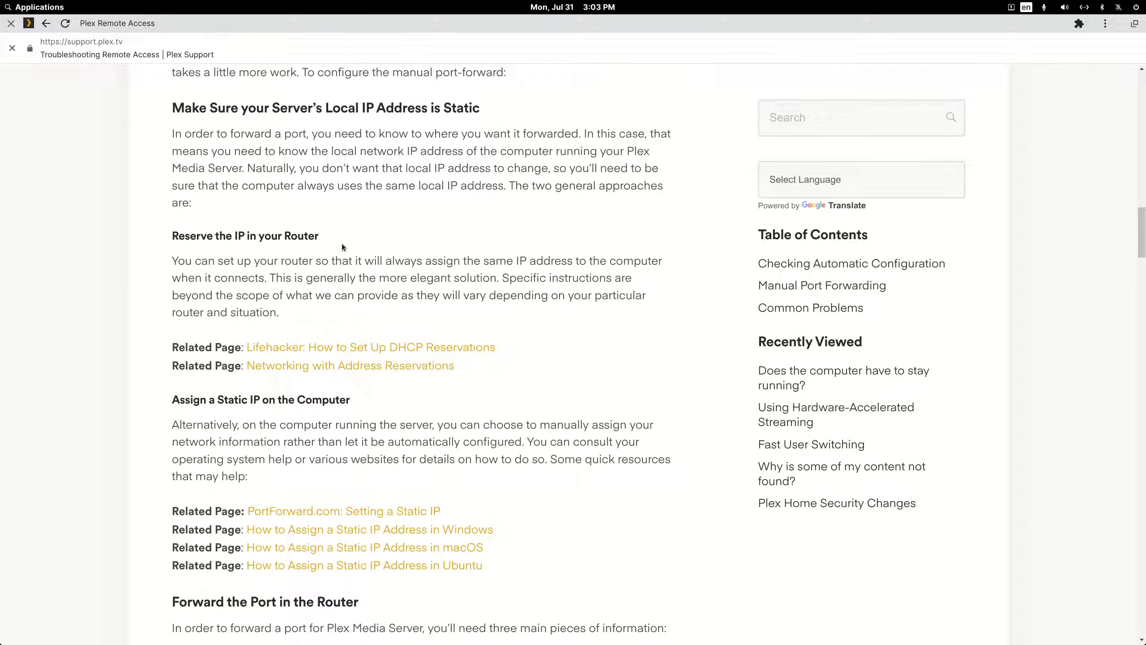
mouse_move(277, 143)
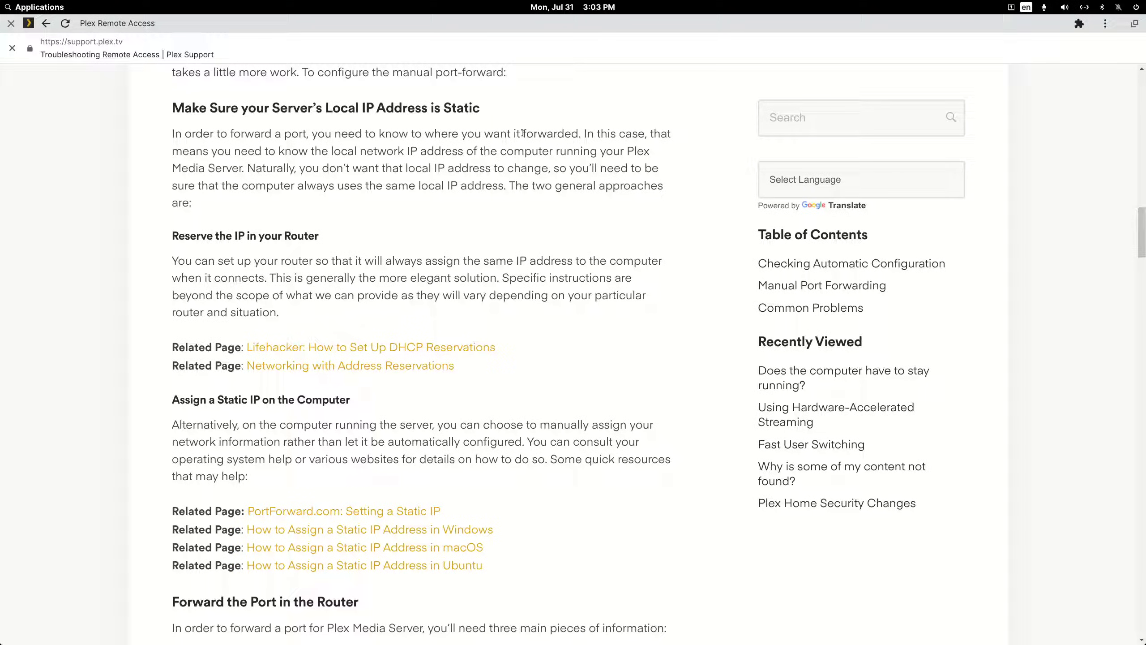
scroll("down", 3)
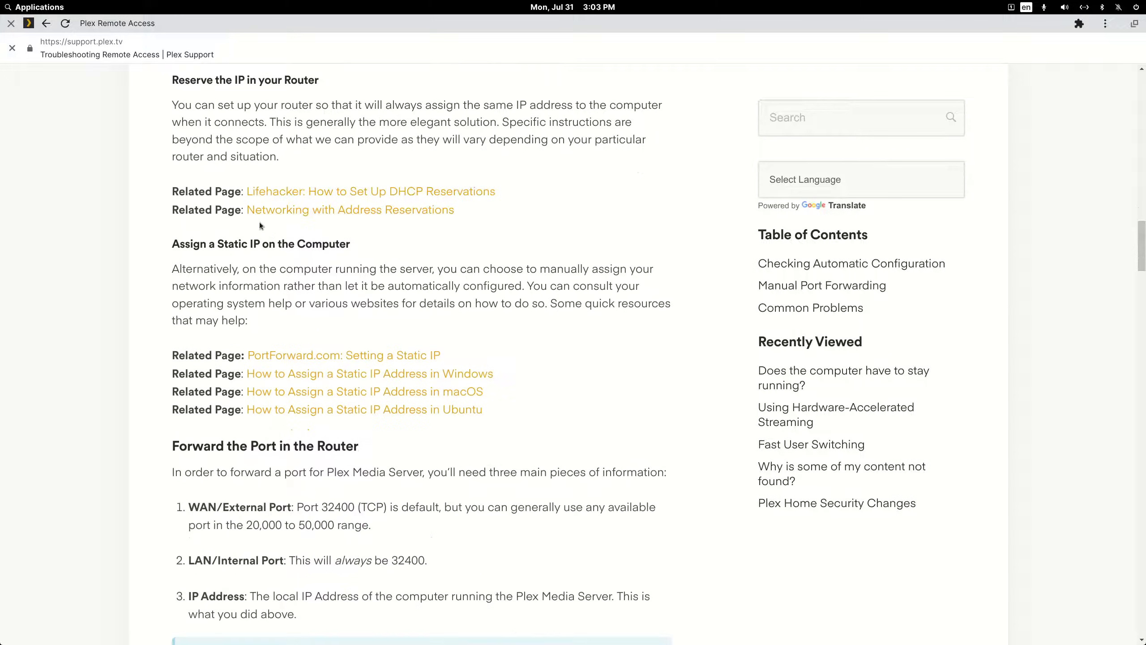
scroll("down", 3)
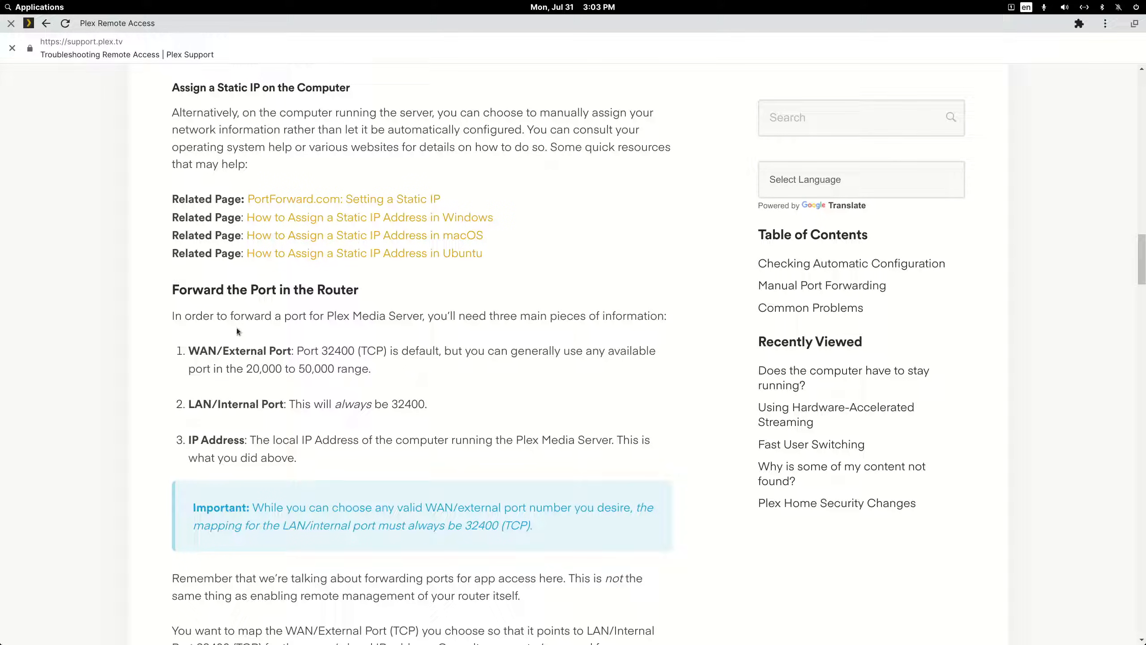
mouse_move(263, 362)
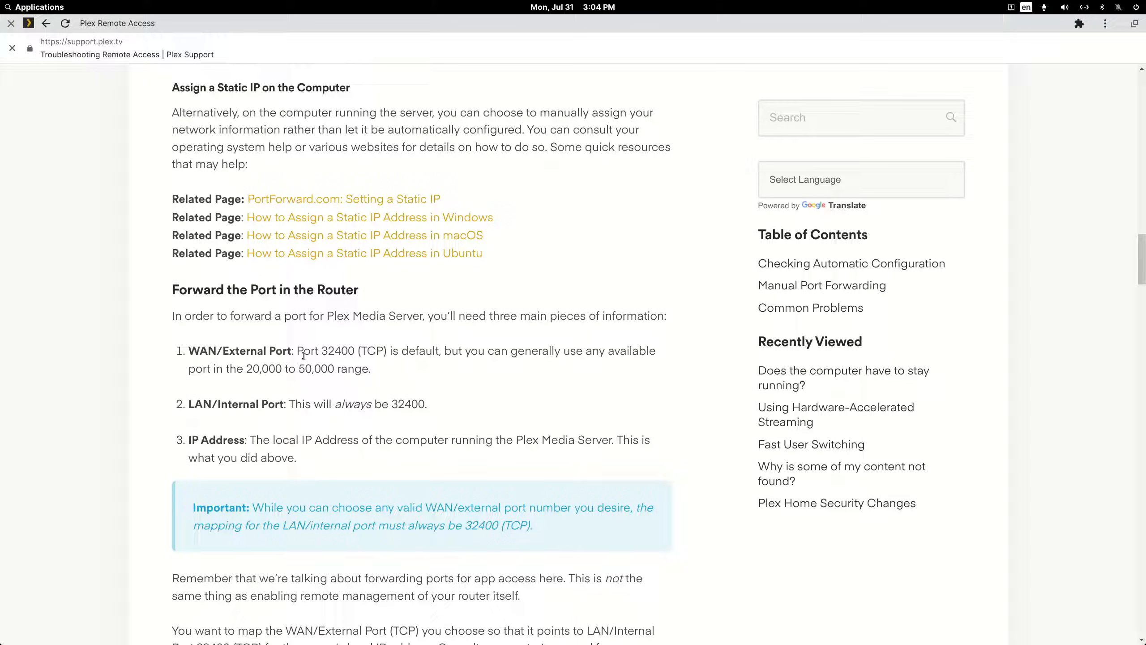
mouse_move(260, 352)
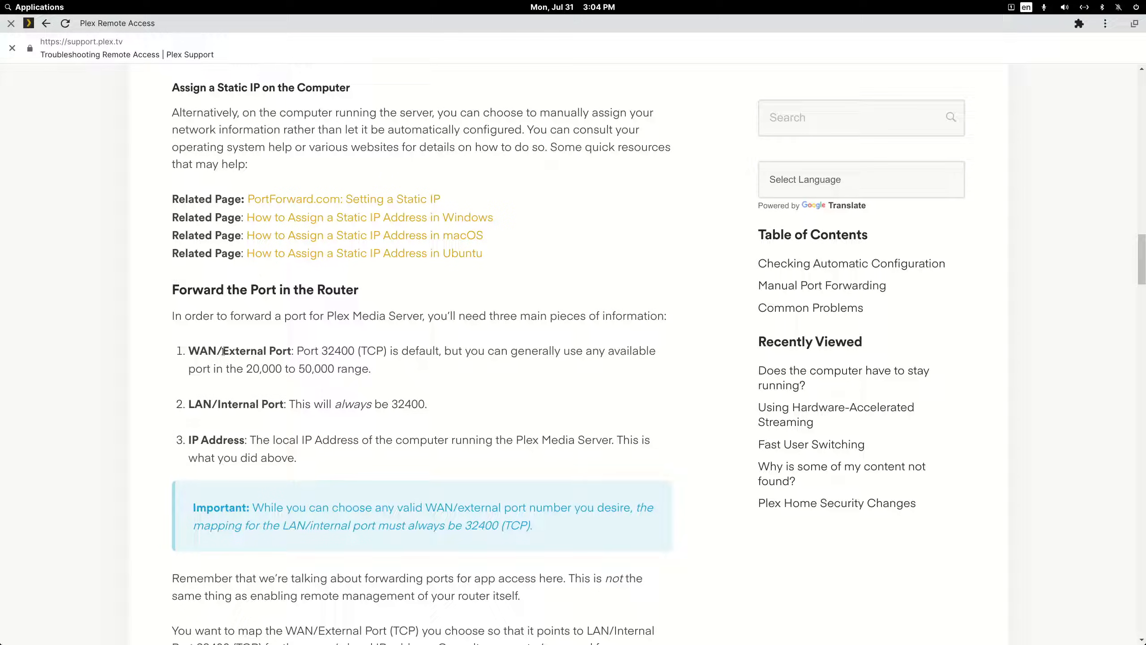
double_click(200, 350)
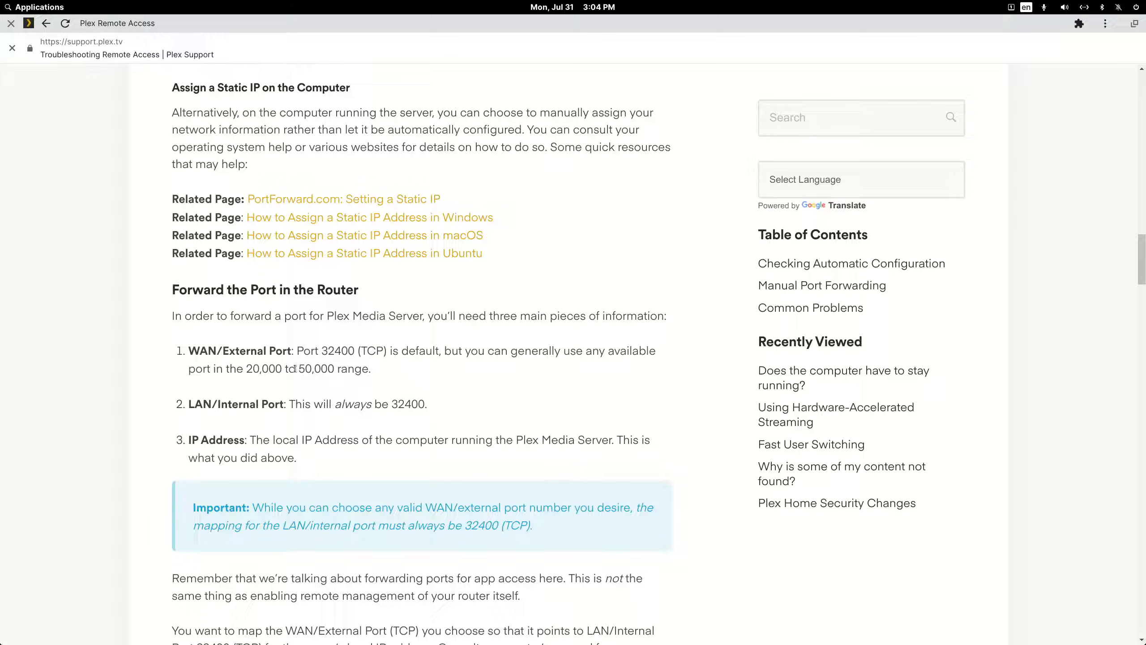
double_click(213, 351)
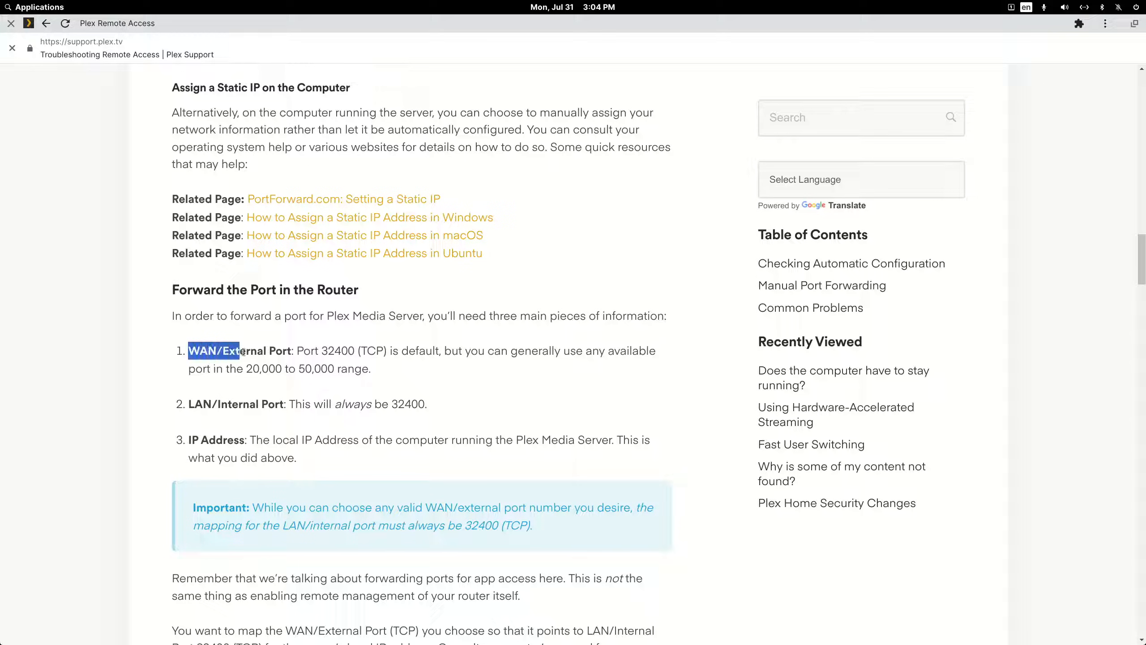
double_click(234, 404)
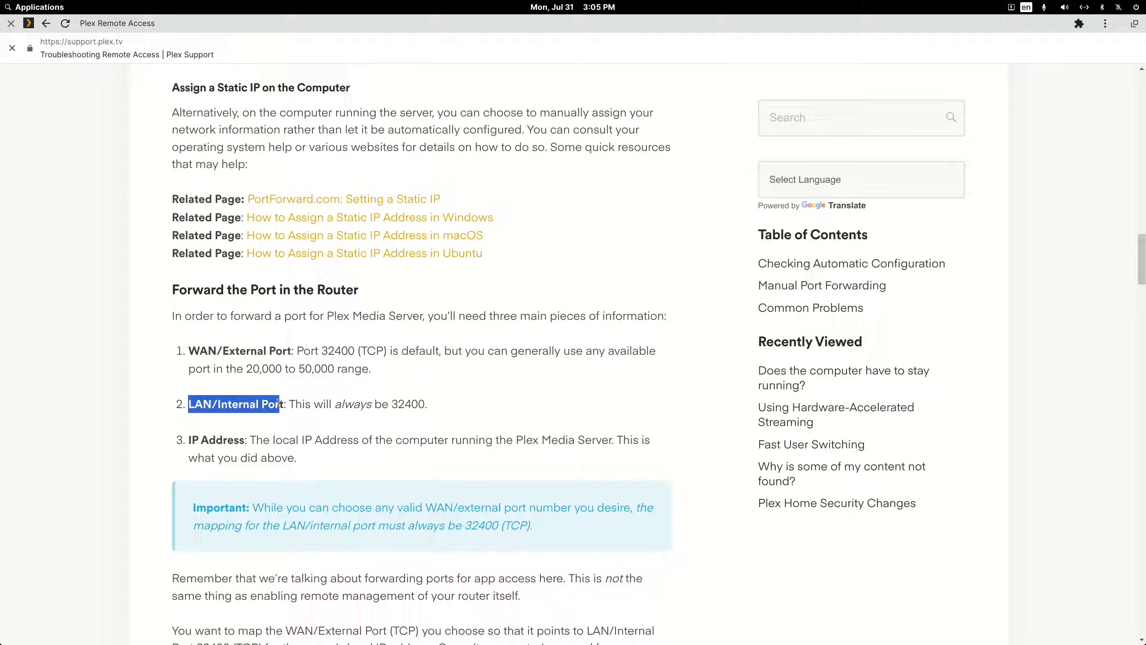
scroll("up", 3)
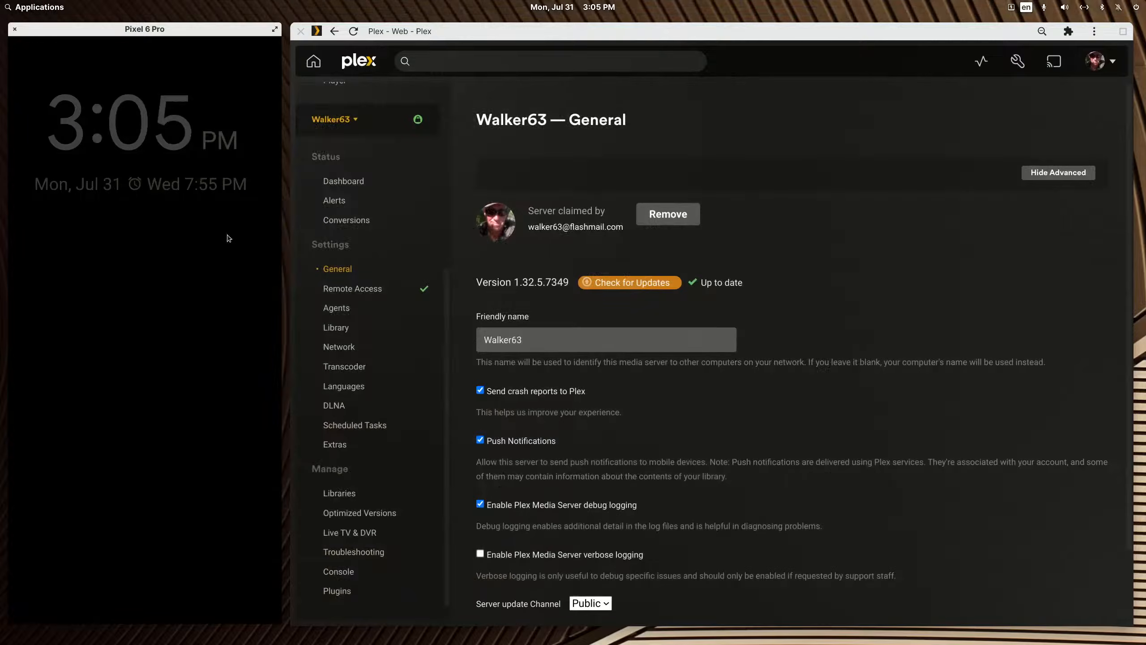
Step: Expand the server switcher listing three nearby servers while Walker63's General settings stay displayed
left_click(334, 119)
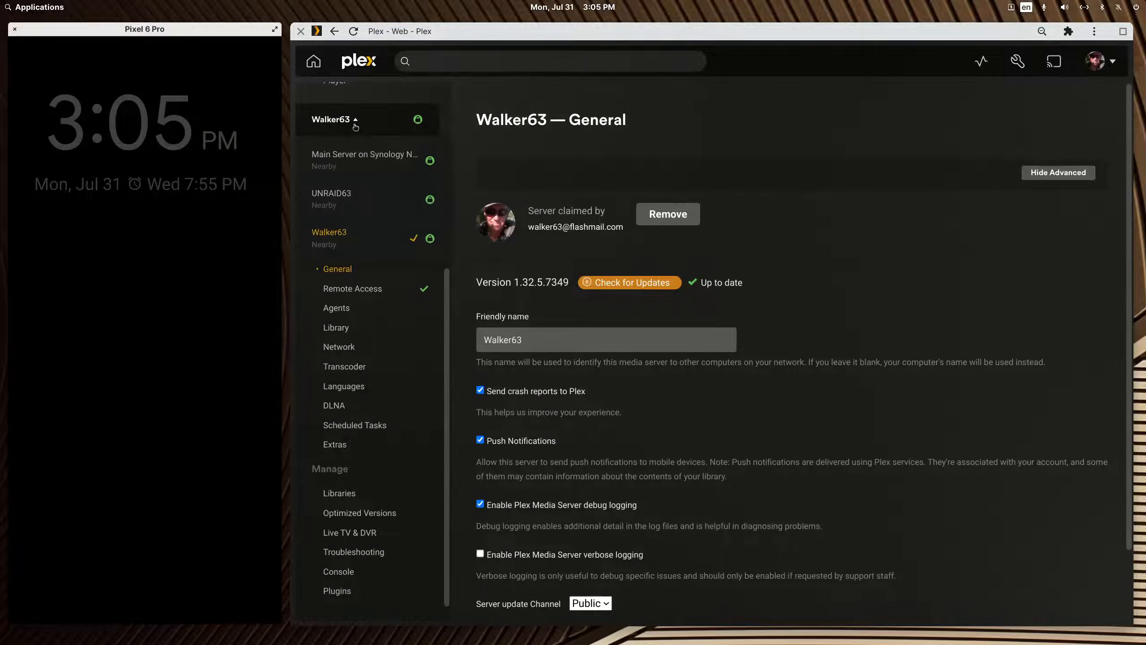
mouse_move(363, 158)
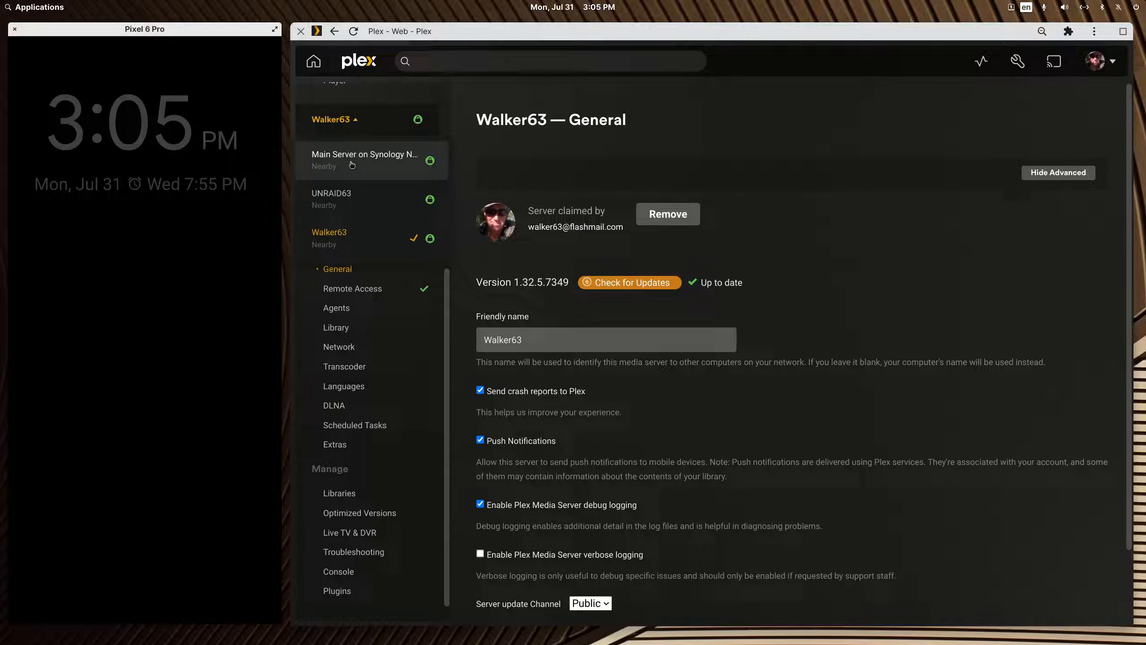
mouse_move(375, 156)
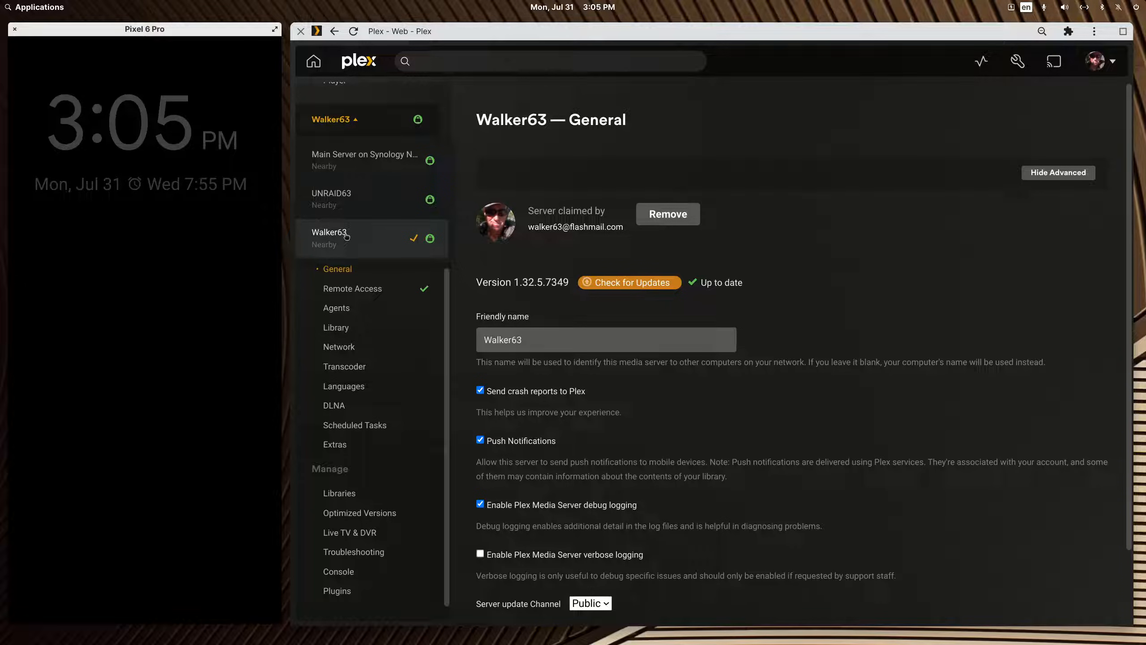
mouse_move(367, 160)
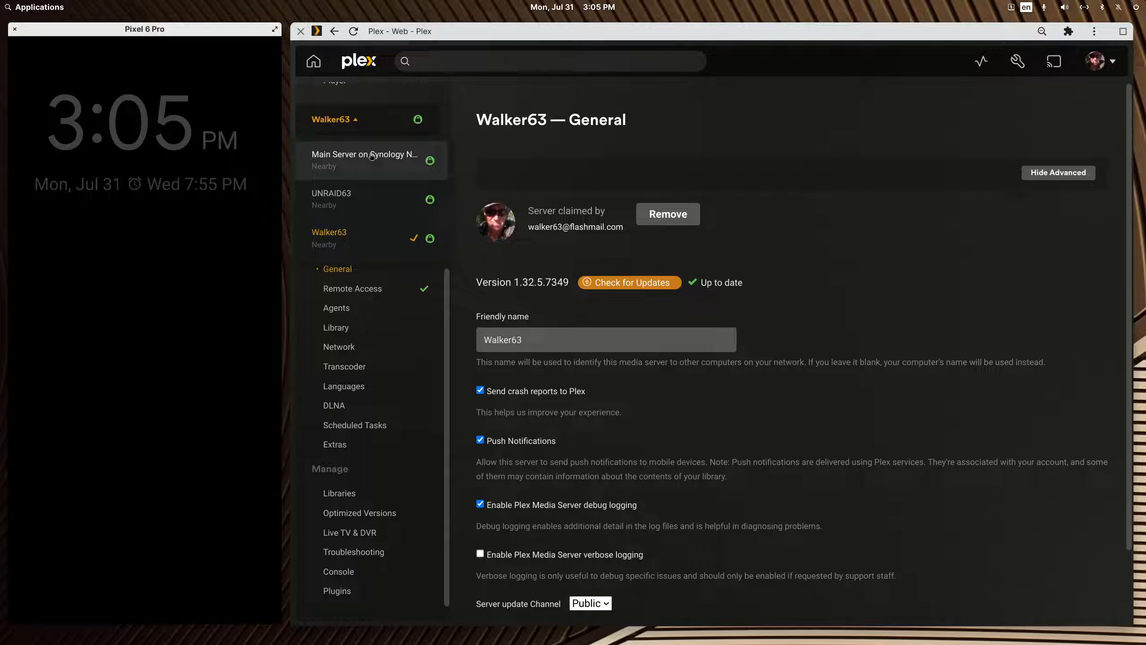
mouse_move(358, 160)
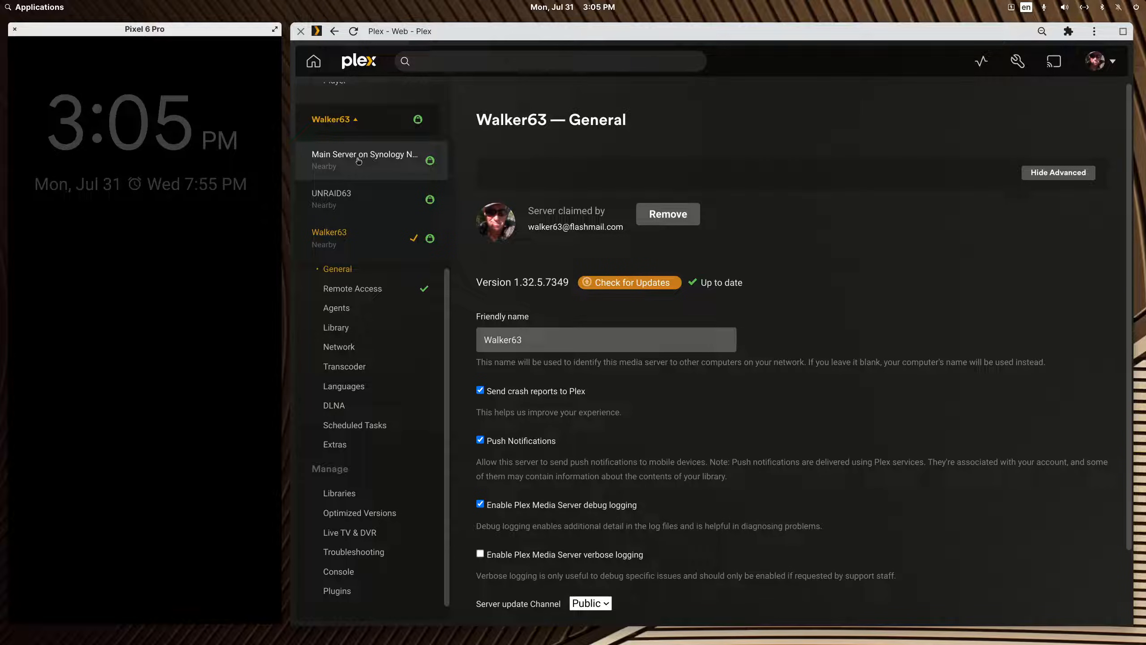
mouse_move(352, 165)
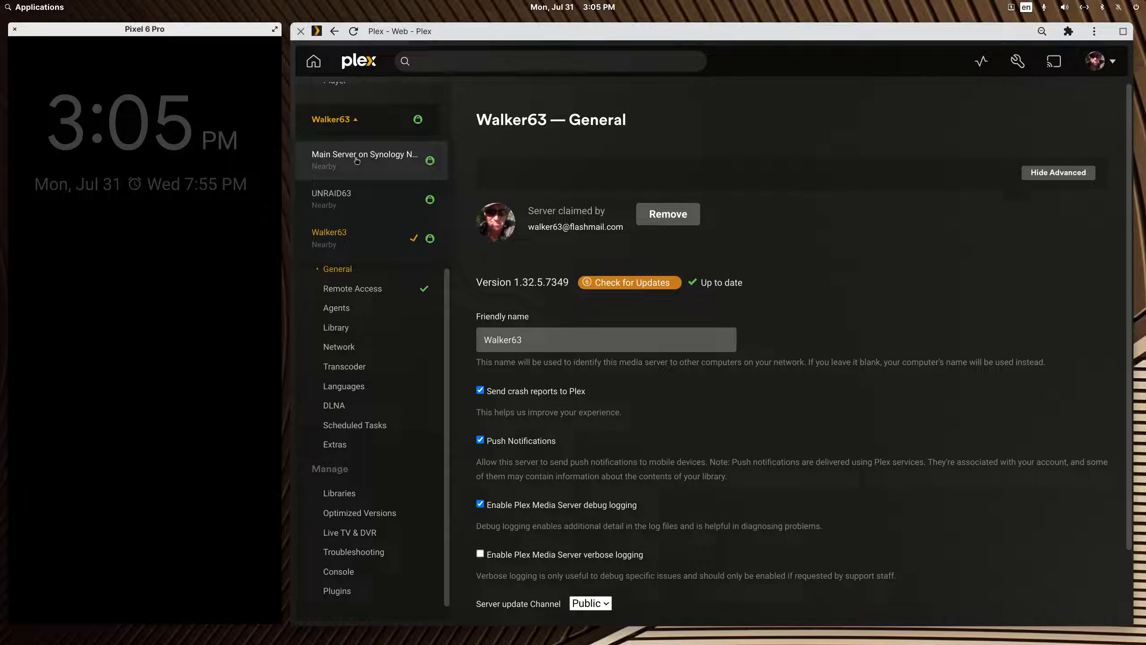
mouse_move(345, 199)
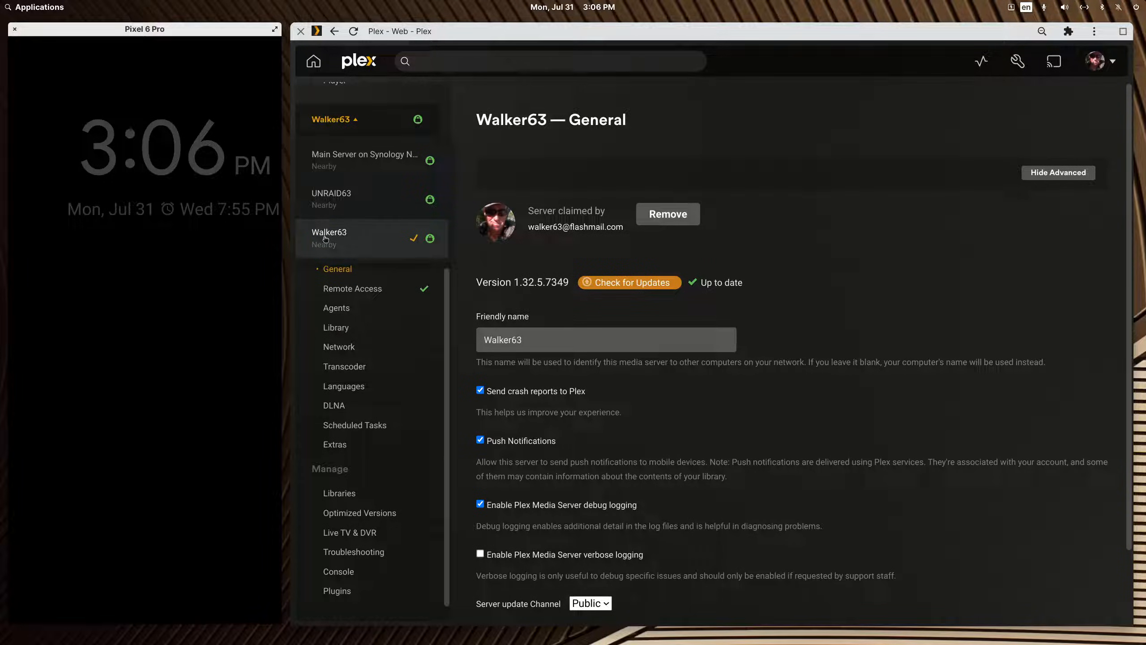
mouse_move(349, 173)
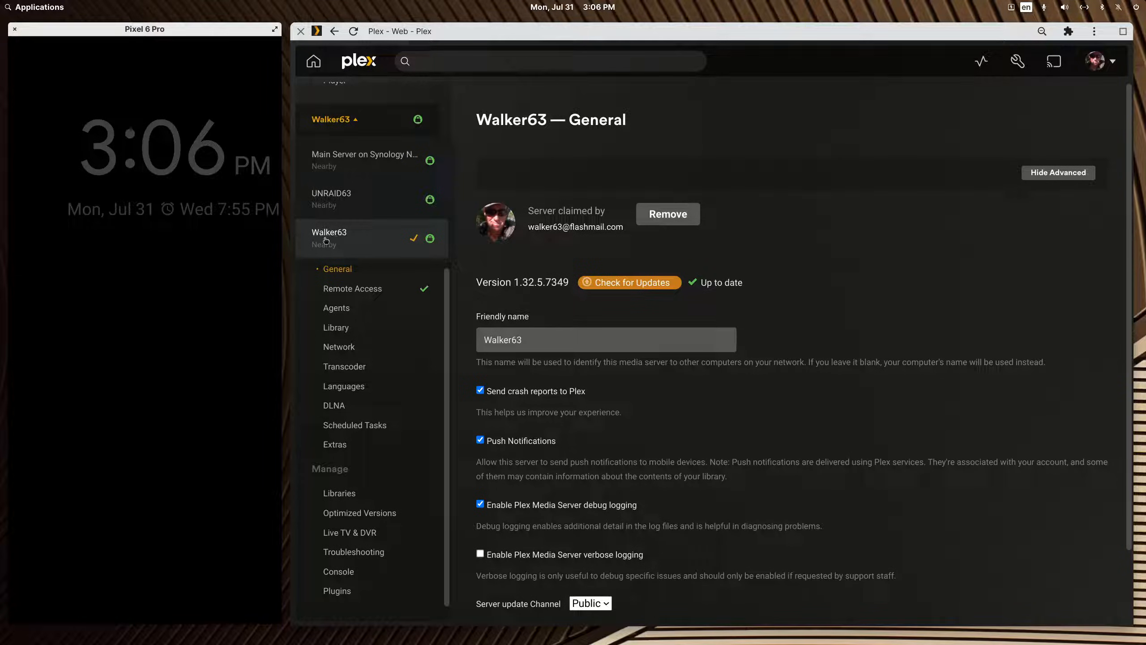
mouse_move(228, 37)
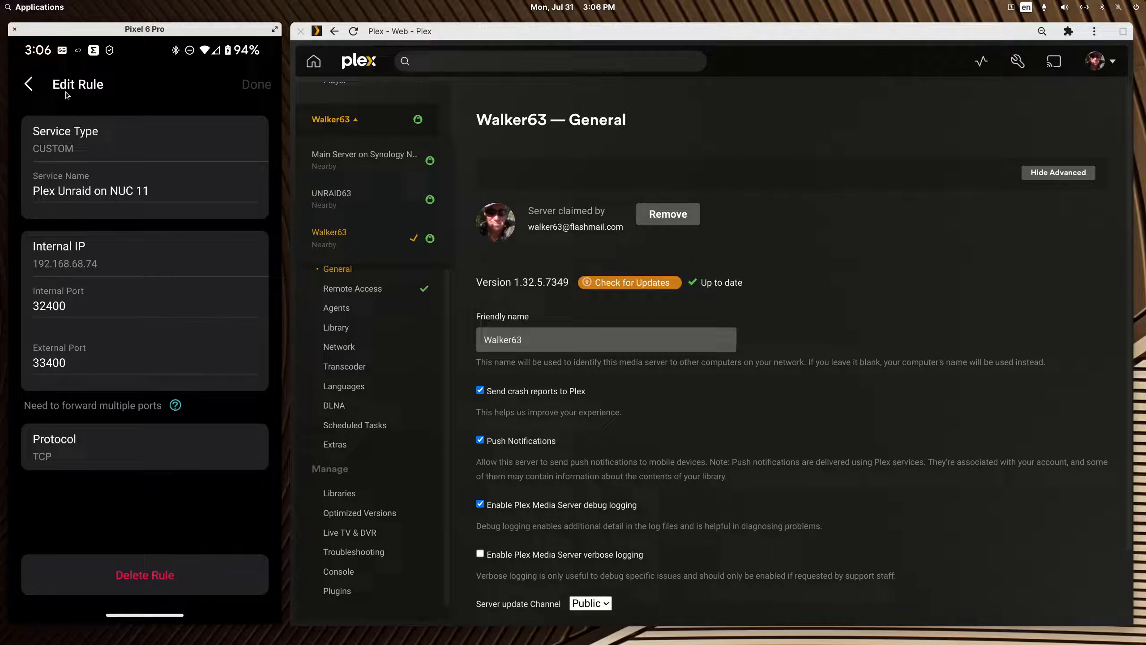
Step: Review Address Reservation, confirming Synology DS1520+ at 192.168.68.95, and return to Advanced settings
left_click(26, 84)
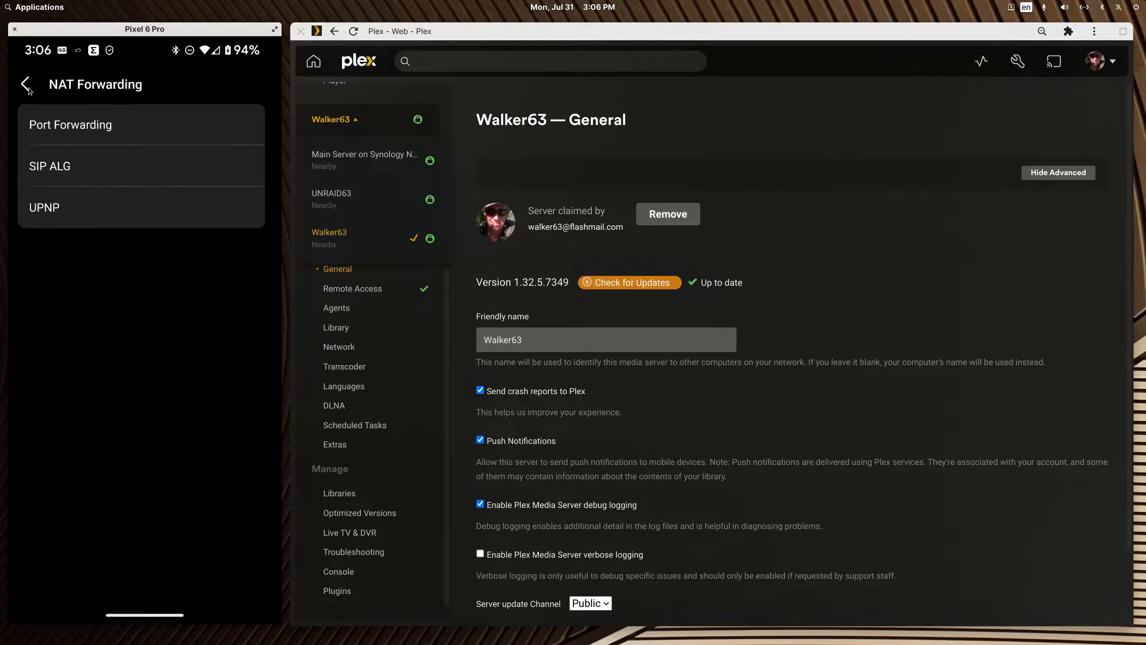
left_click(25, 84)
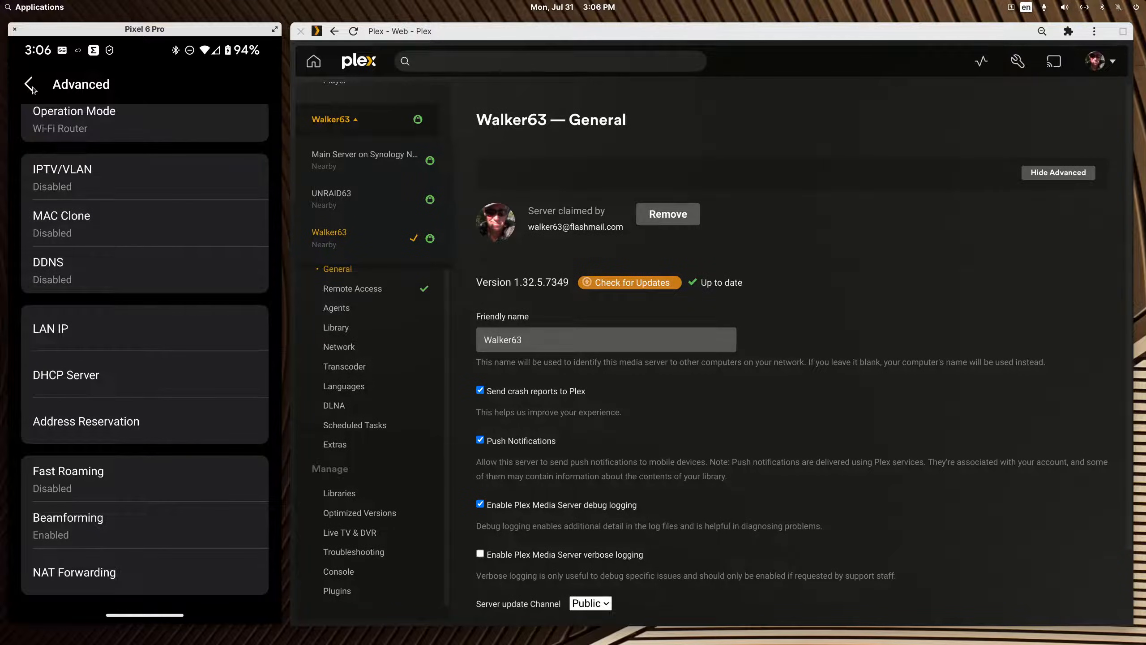
mouse_move(89, 476)
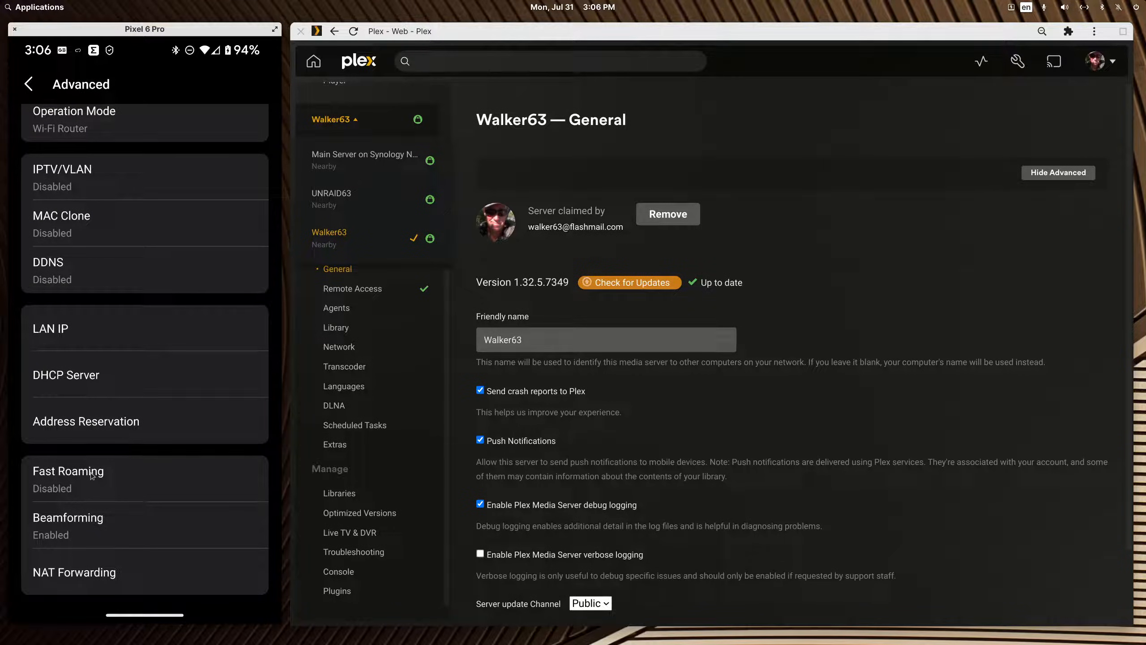
left_click(86, 420)
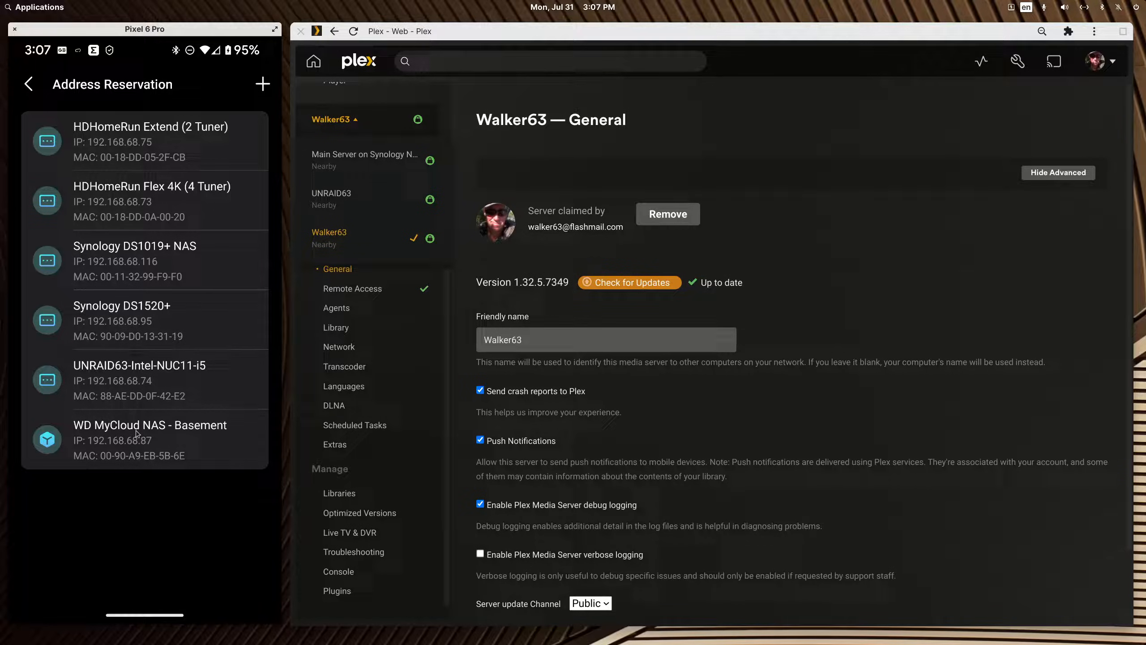
left_click(121, 319)
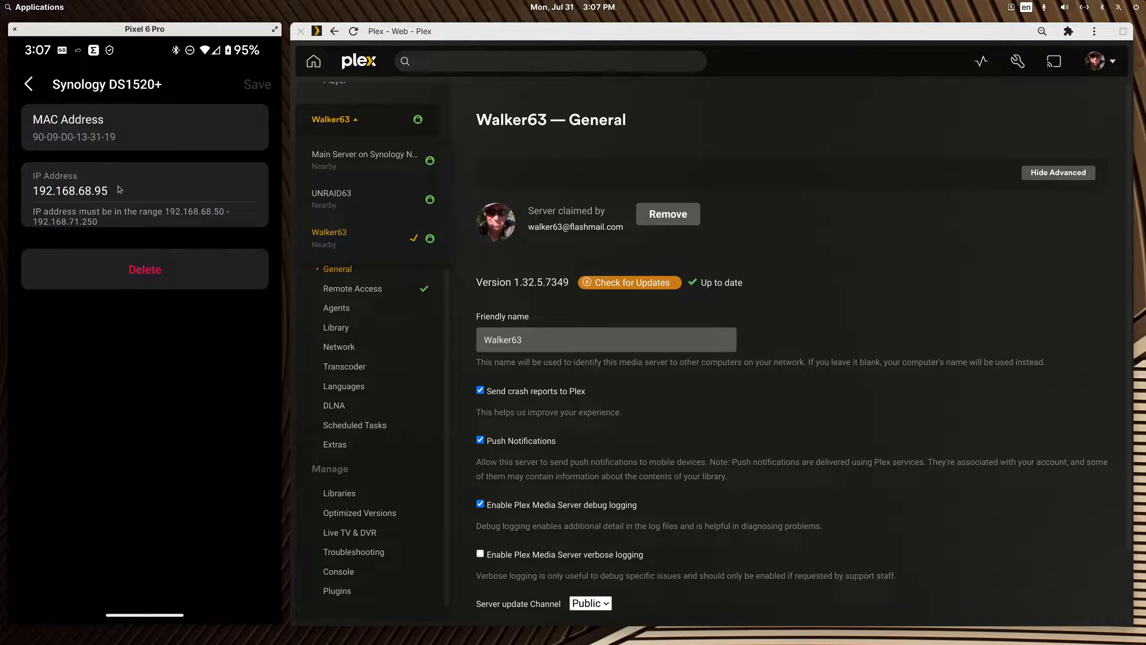
left_click(28, 84)
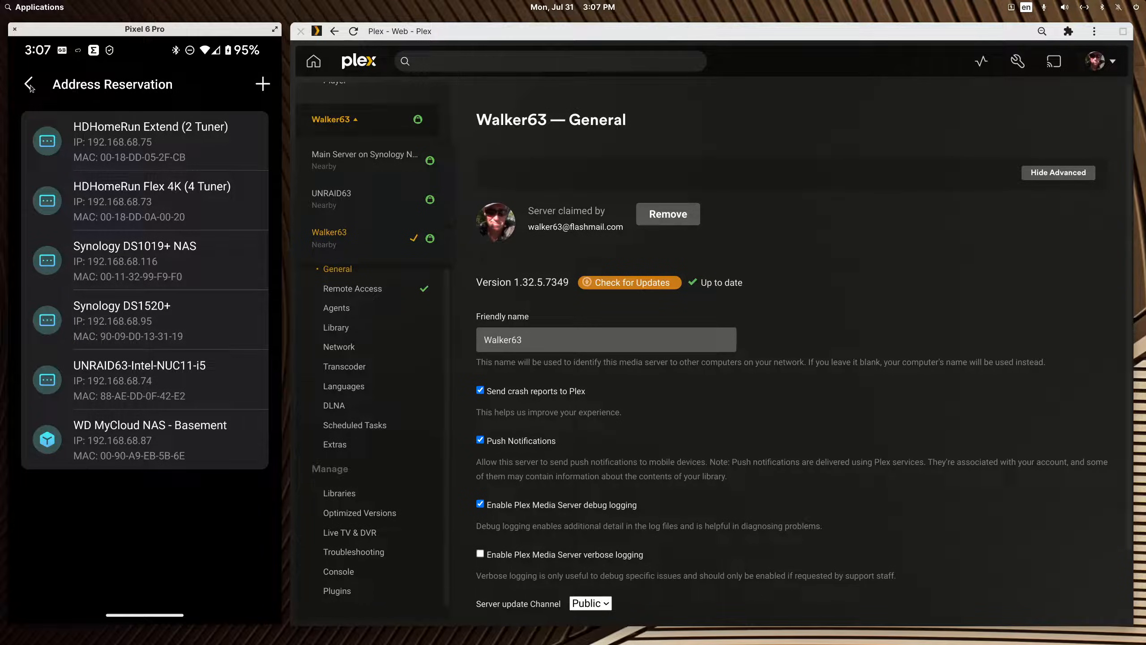
left_click(27, 84)
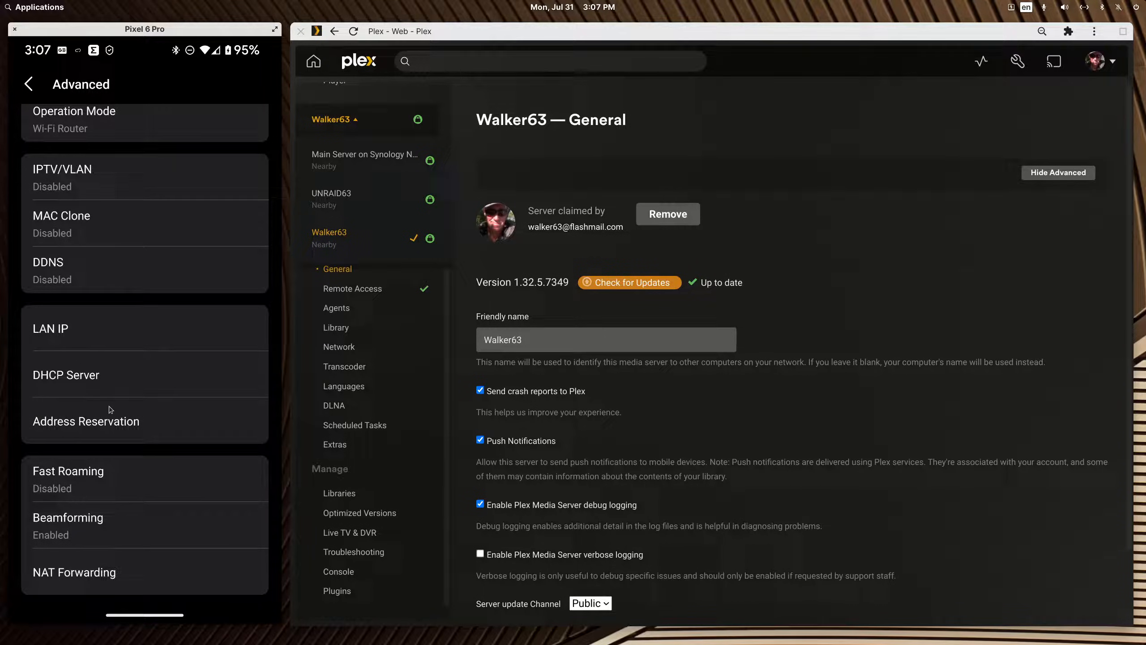
mouse_move(93, 401)
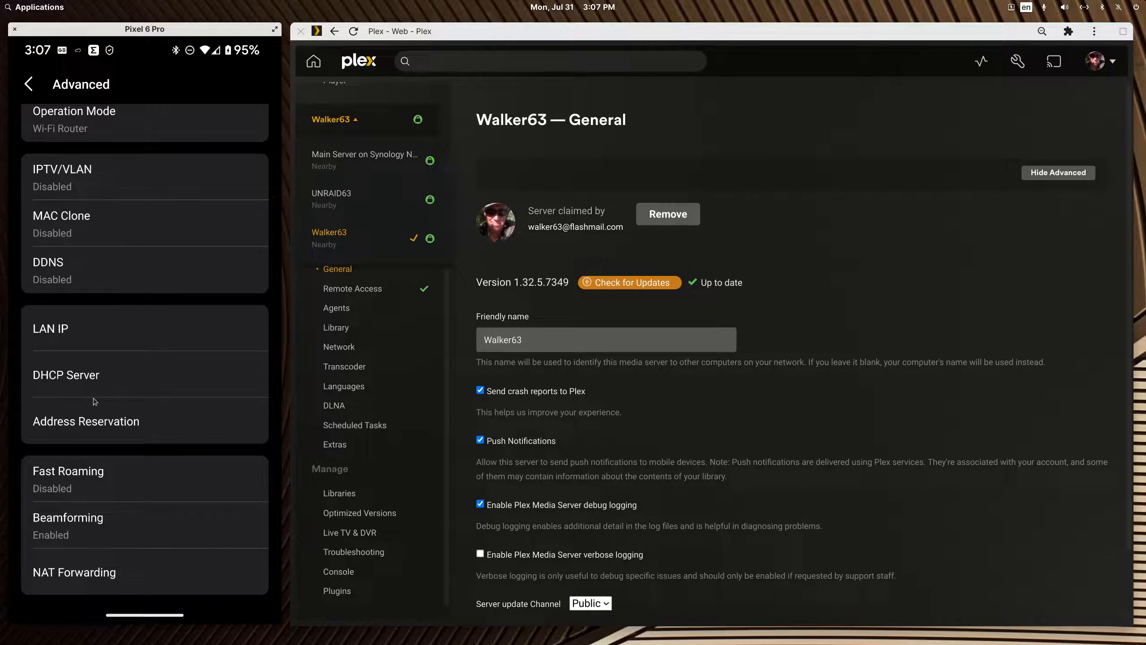
Step: From NAT Forwarding, review the five port-forwarding rules and open the Plex Unraid on NUC 11 rule
left_click(74, 572)
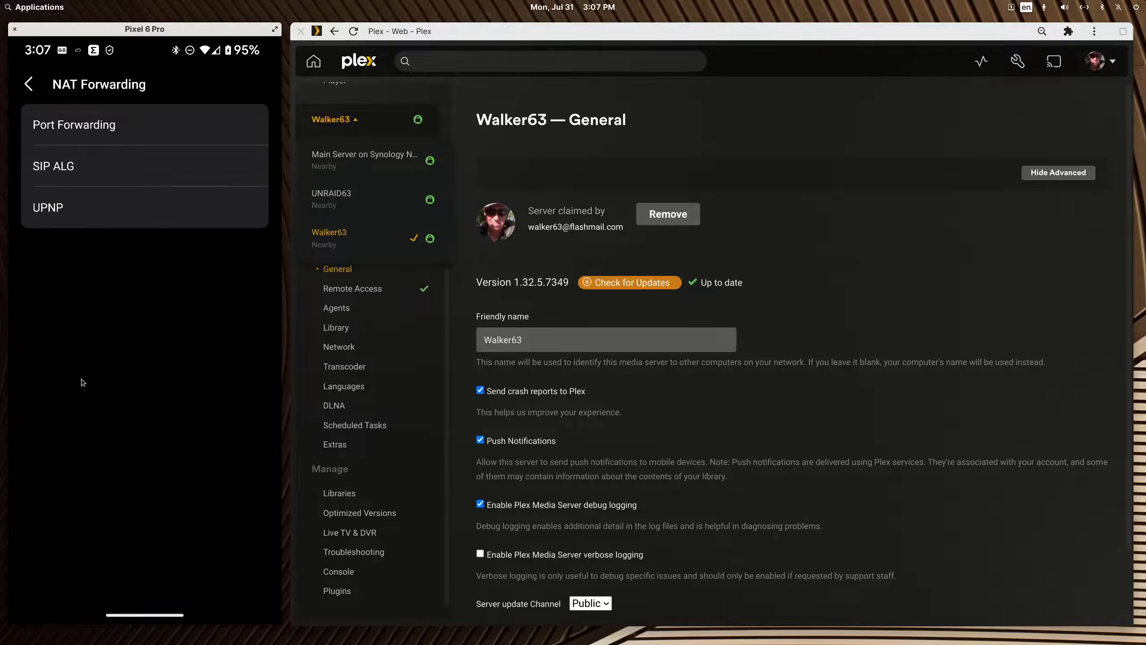
left_click(73, 125)
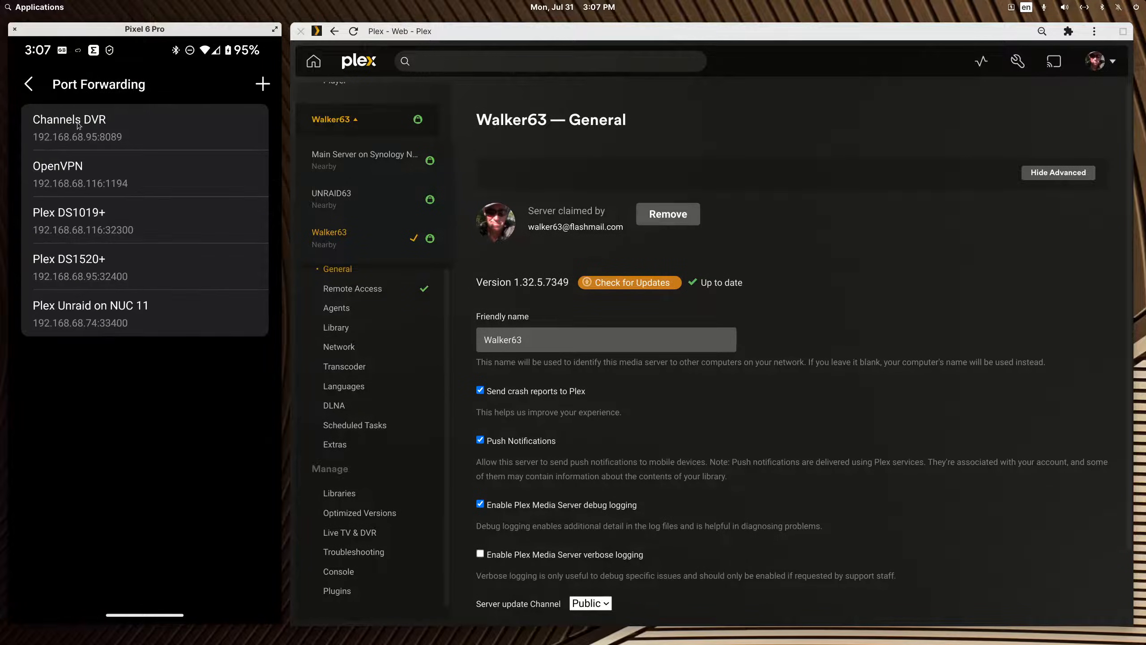
mouse_move(105, 147)
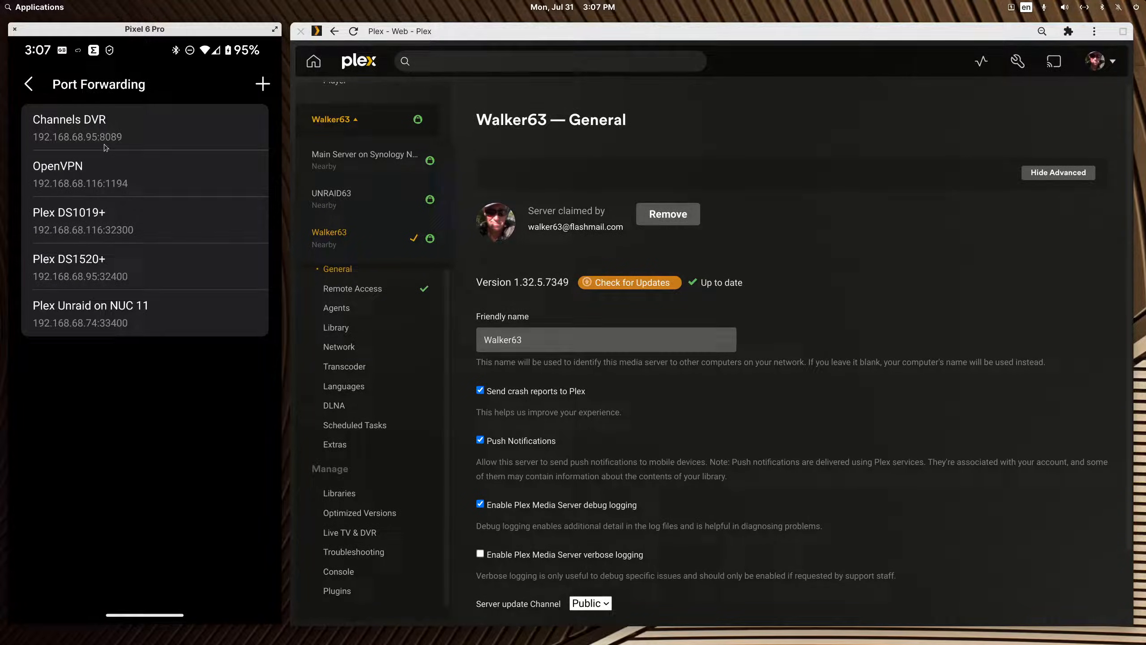
mouse_move(97, 122)
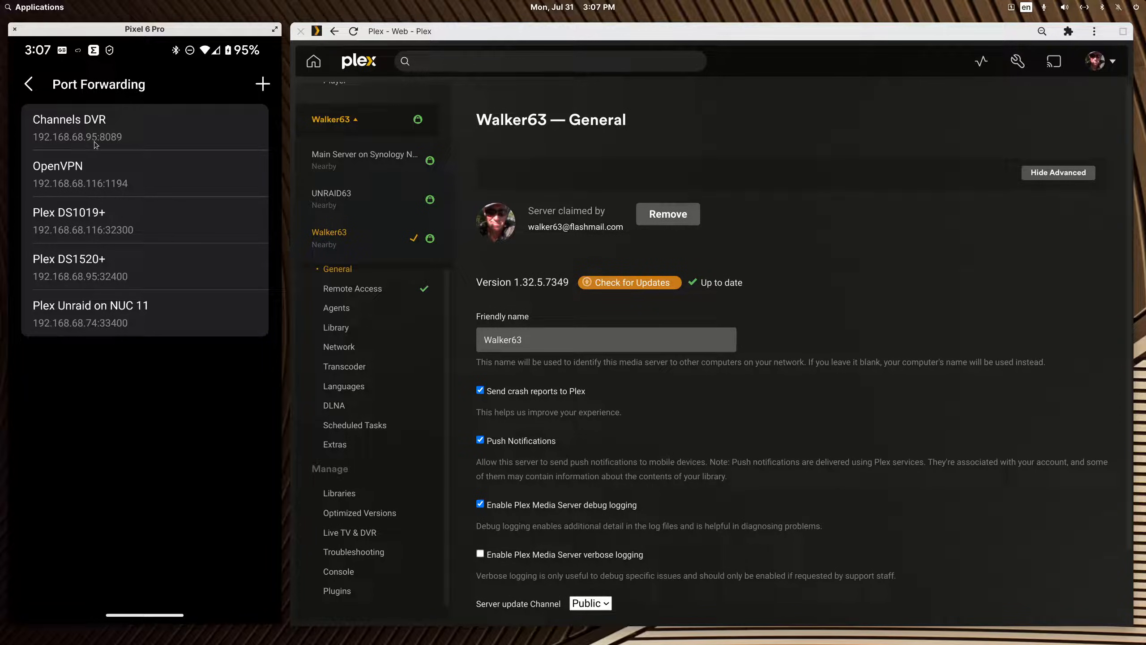
mouse_move(46, 288)
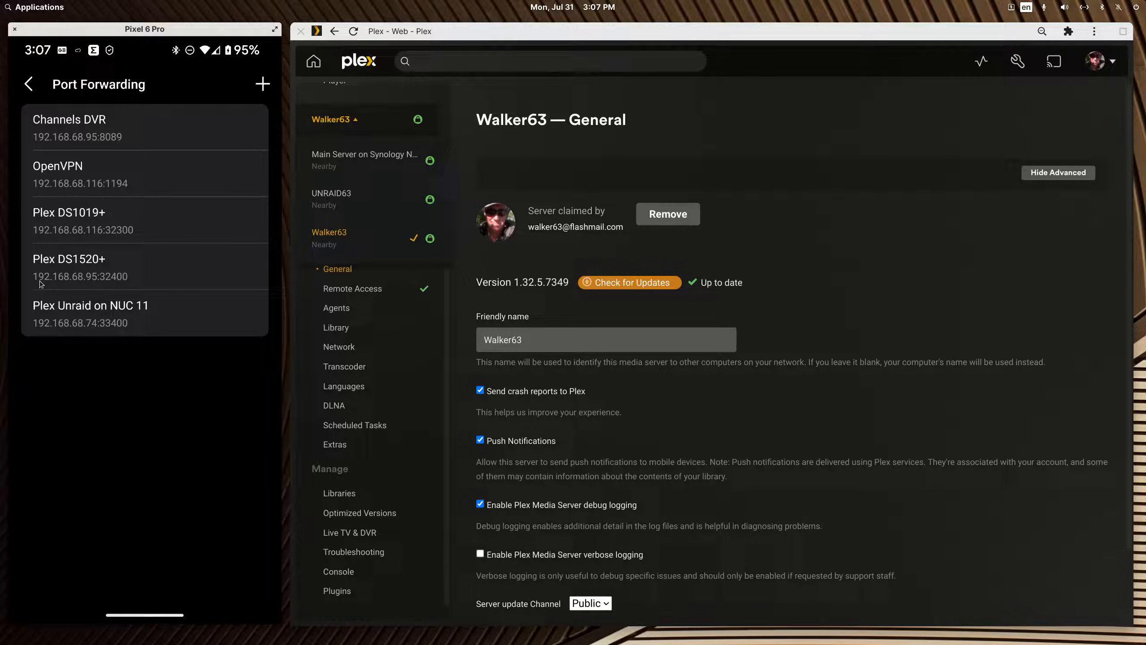
mouse_move(51, 277)
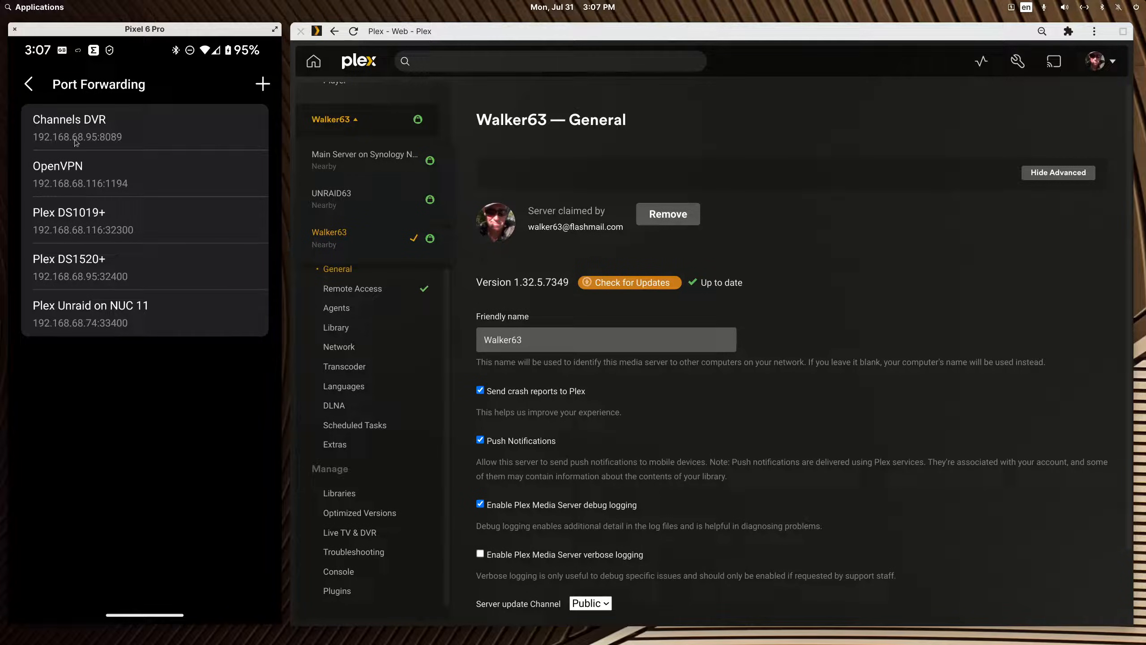
left_click(90, 312)
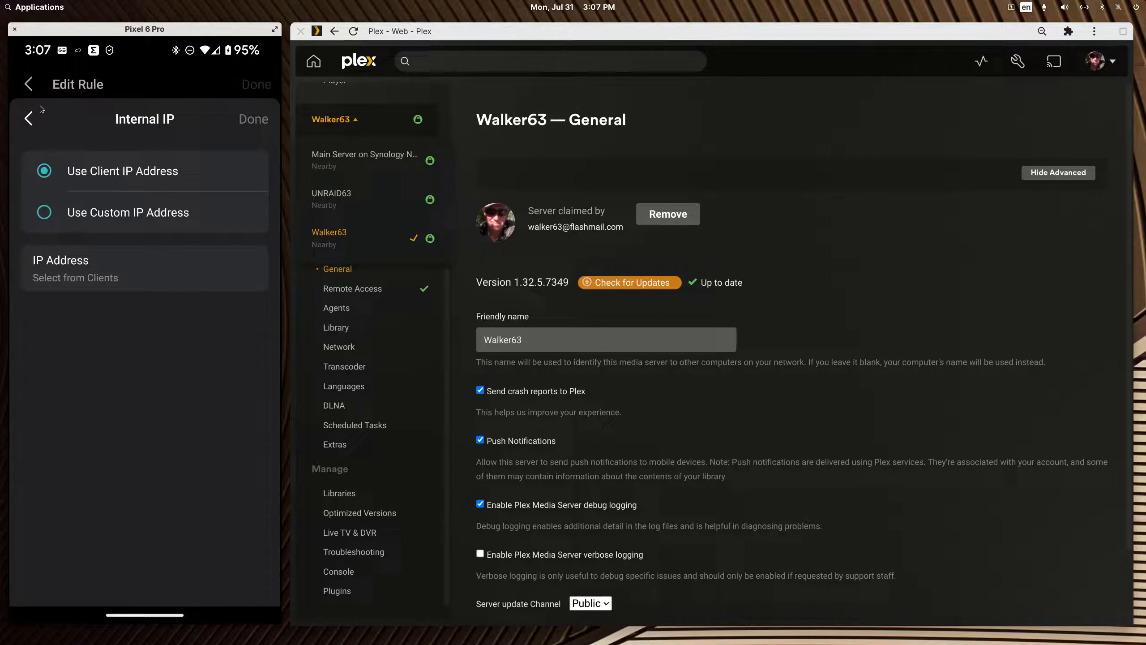
Step: Leave the internal IP choices and return to the port-forwarding rules list
left_click(28, 118)
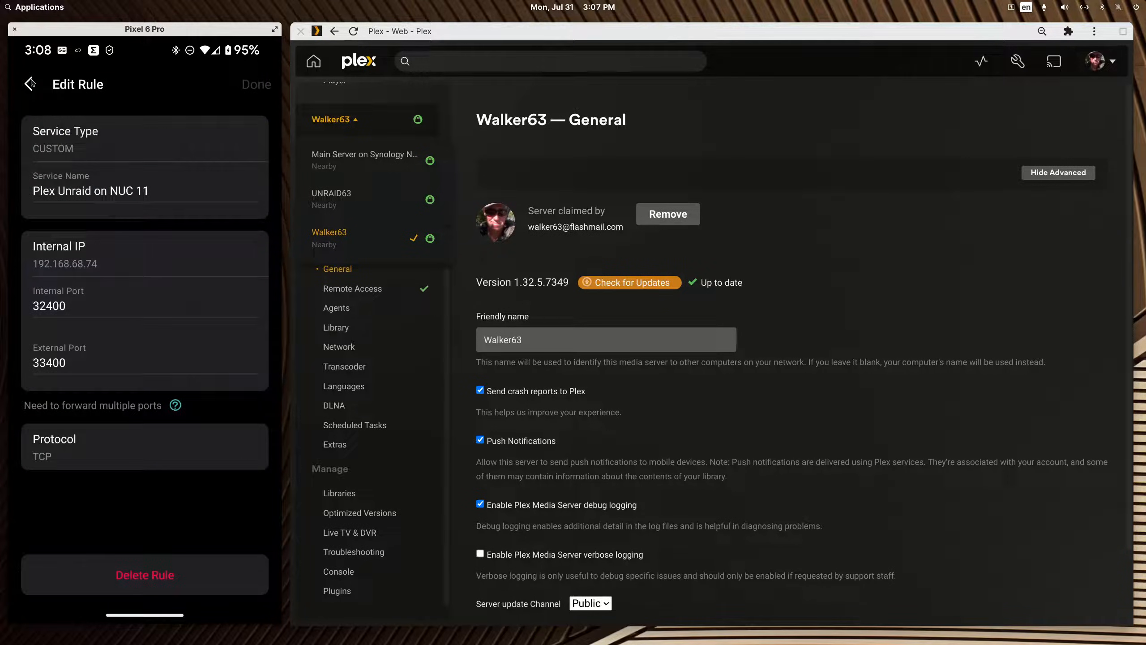
left_click(29, 84)
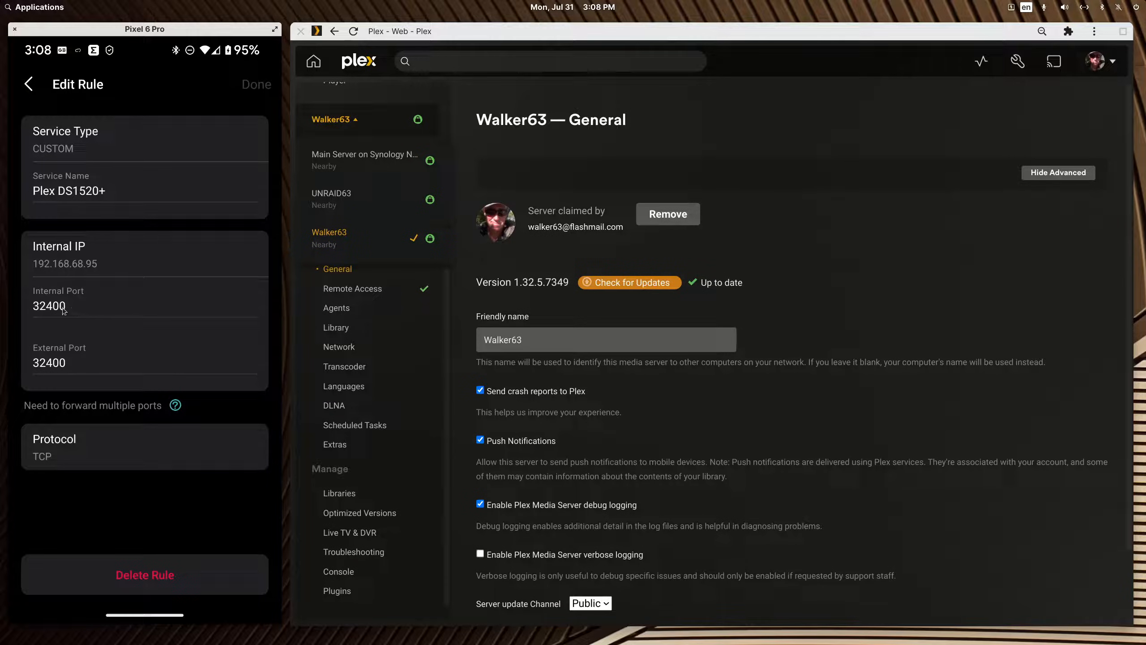
mouse_move(71, 364)
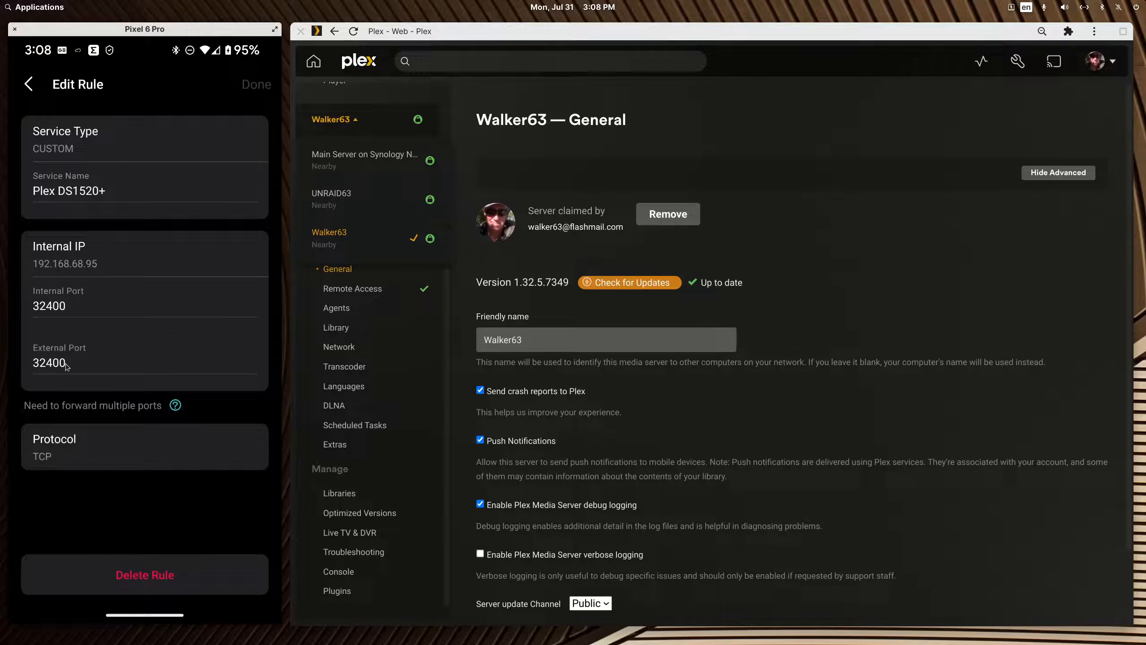
mouse_move(70, 307)
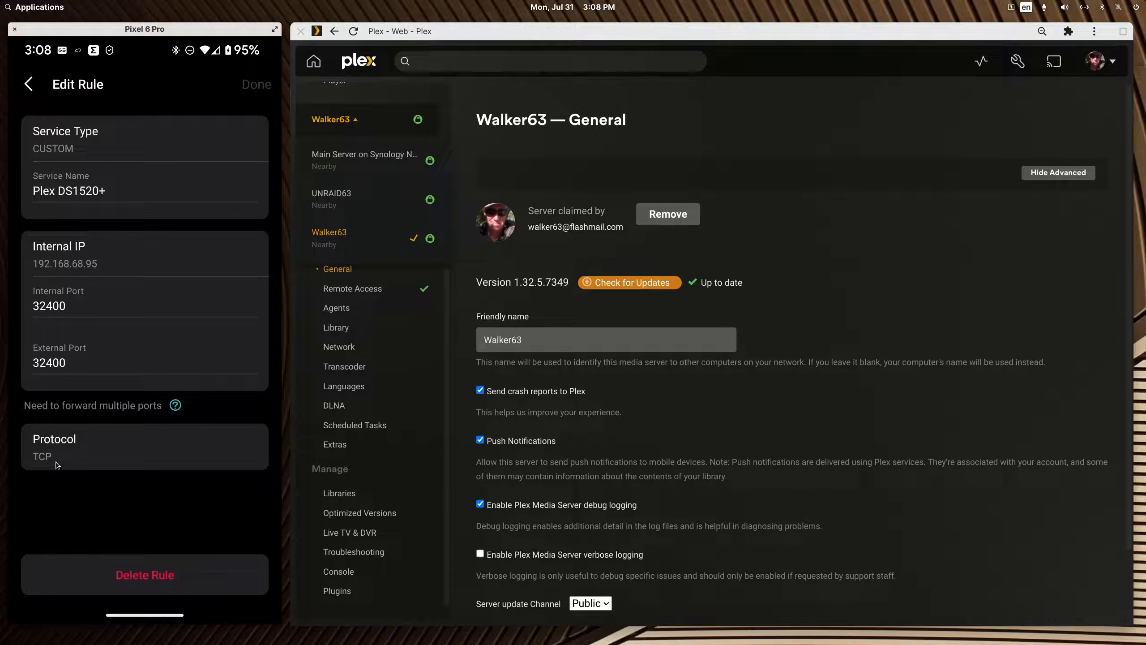
mouse_move(206, 415)
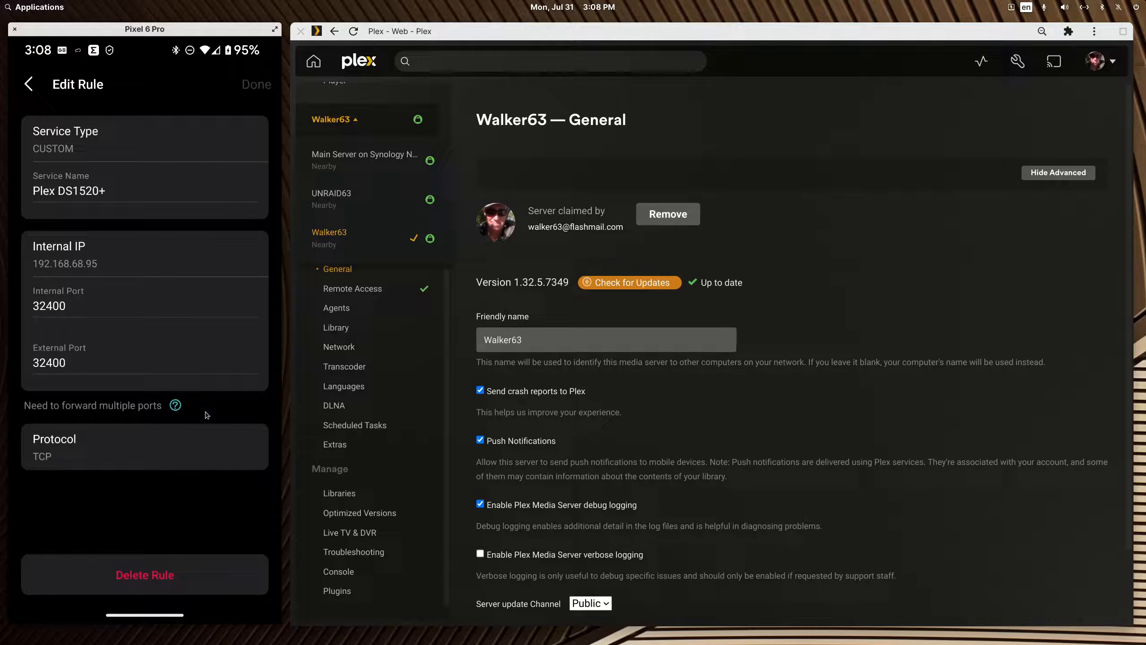
left_click(334, 119)
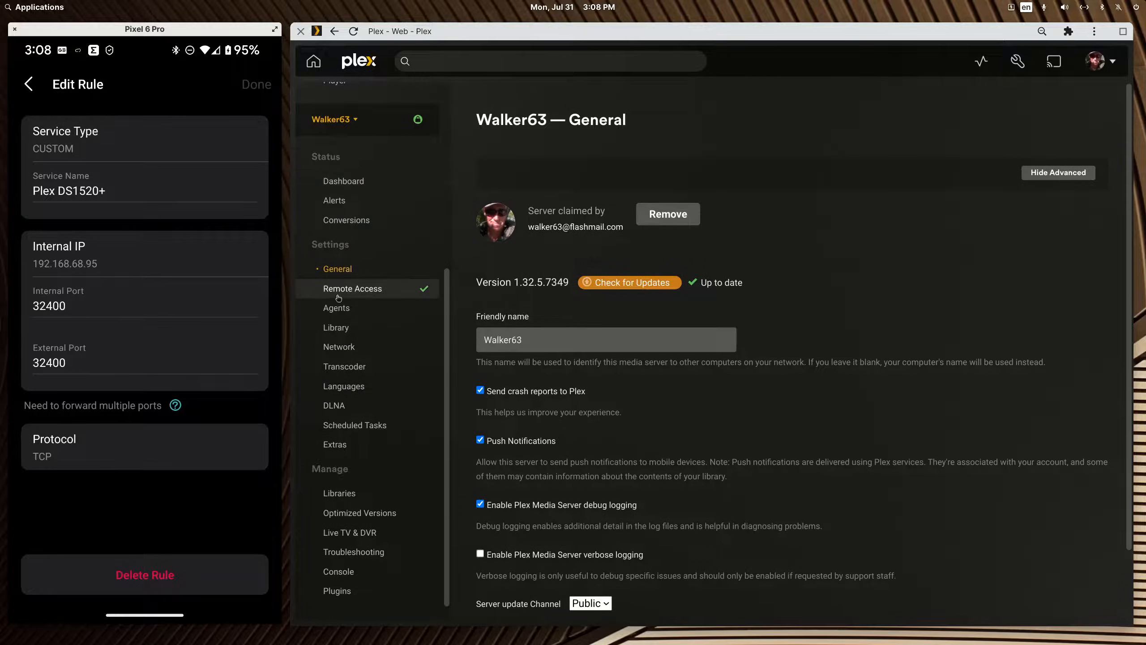
left_click(352, 289)
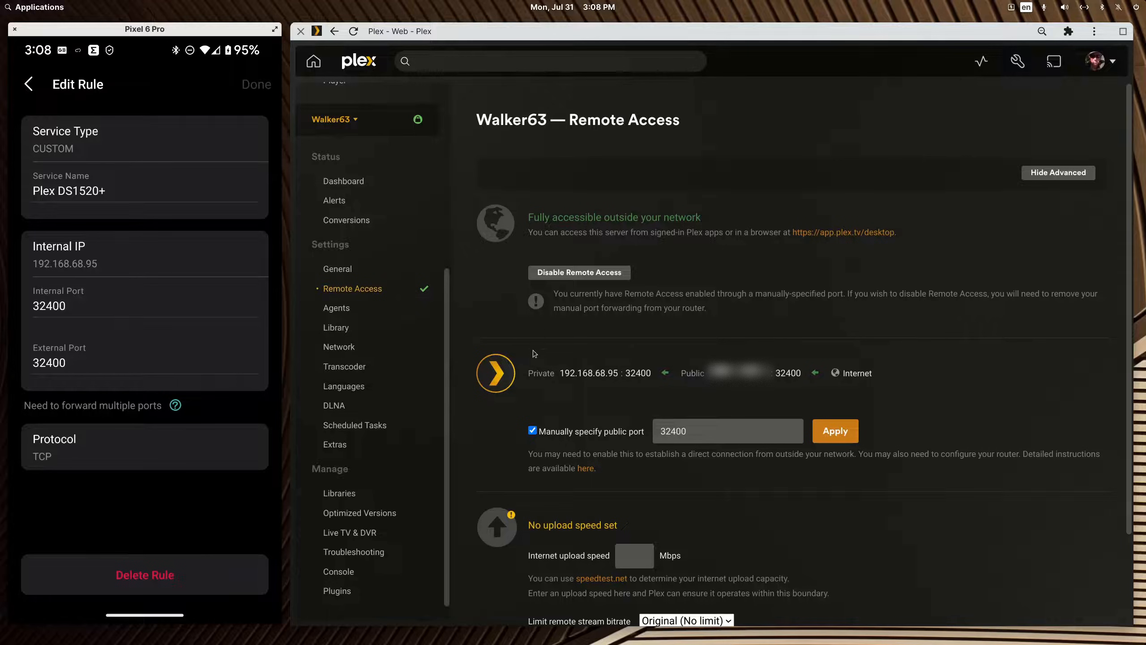
mouse_move(584, 381)
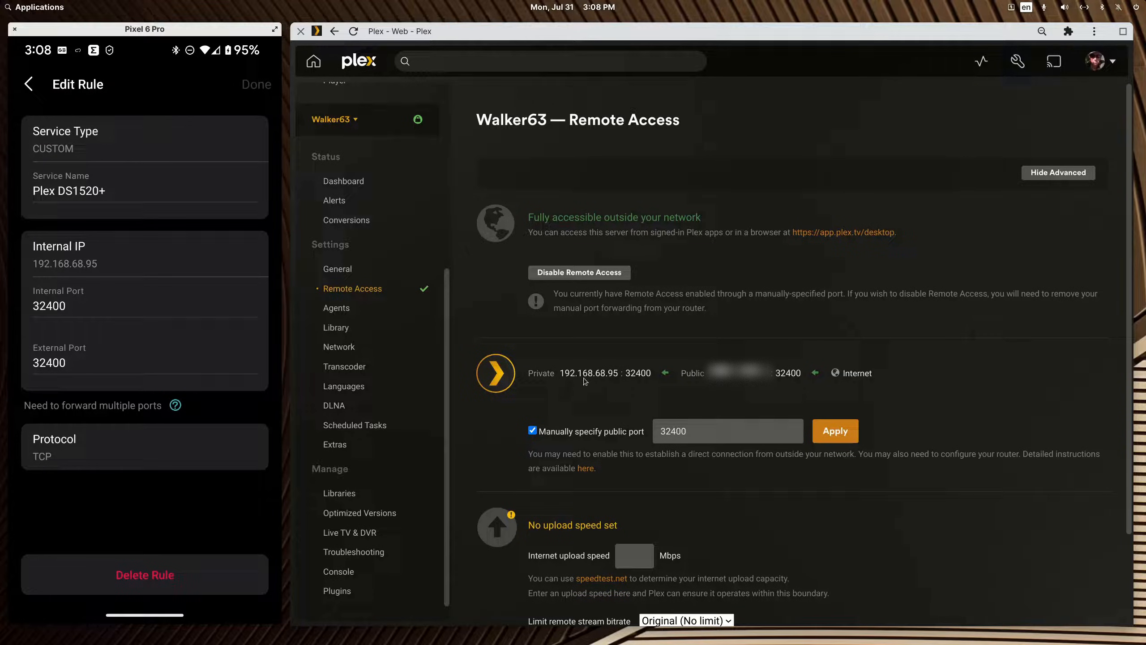
mouse_move(539, 362)
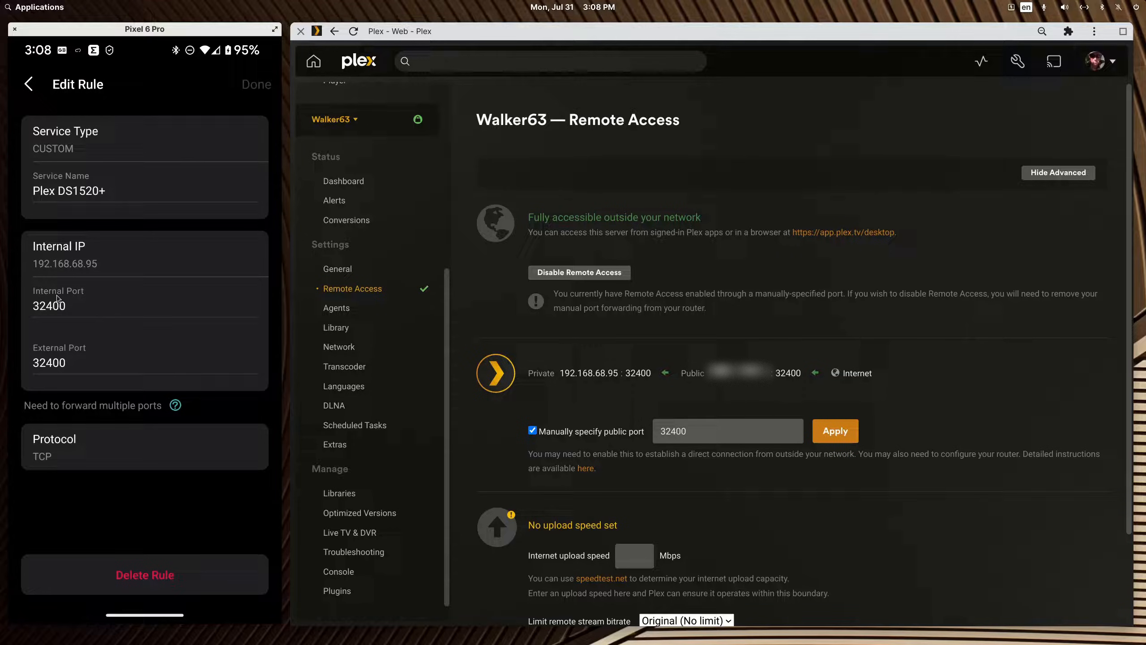
mouse_move(554, 388)
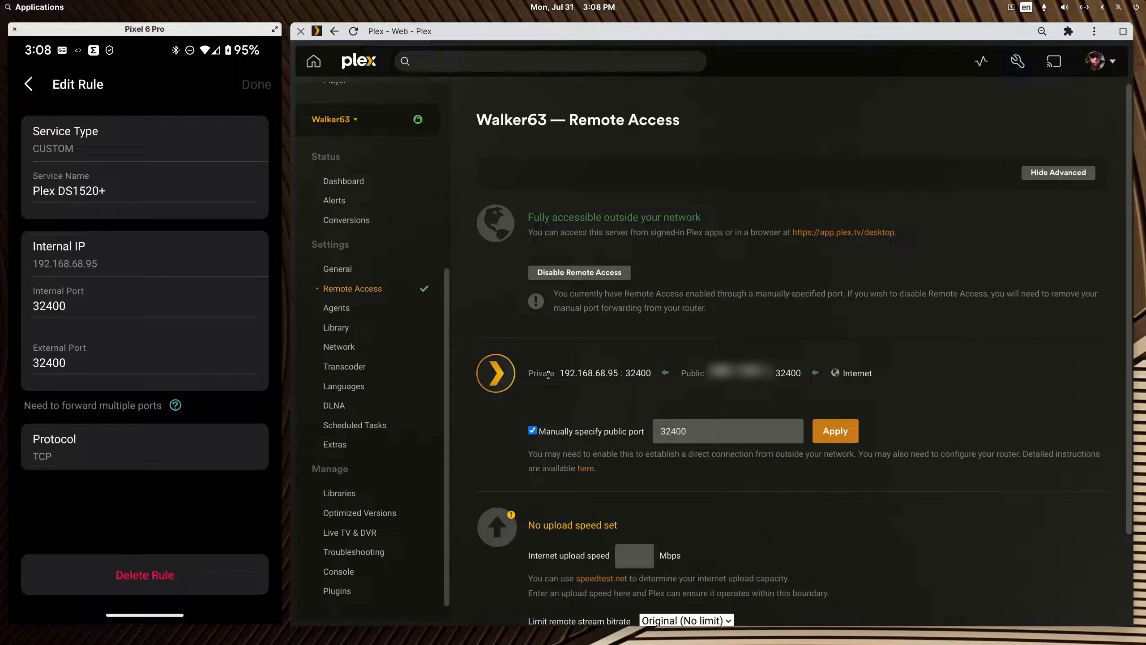
mouse_move(642, 429)
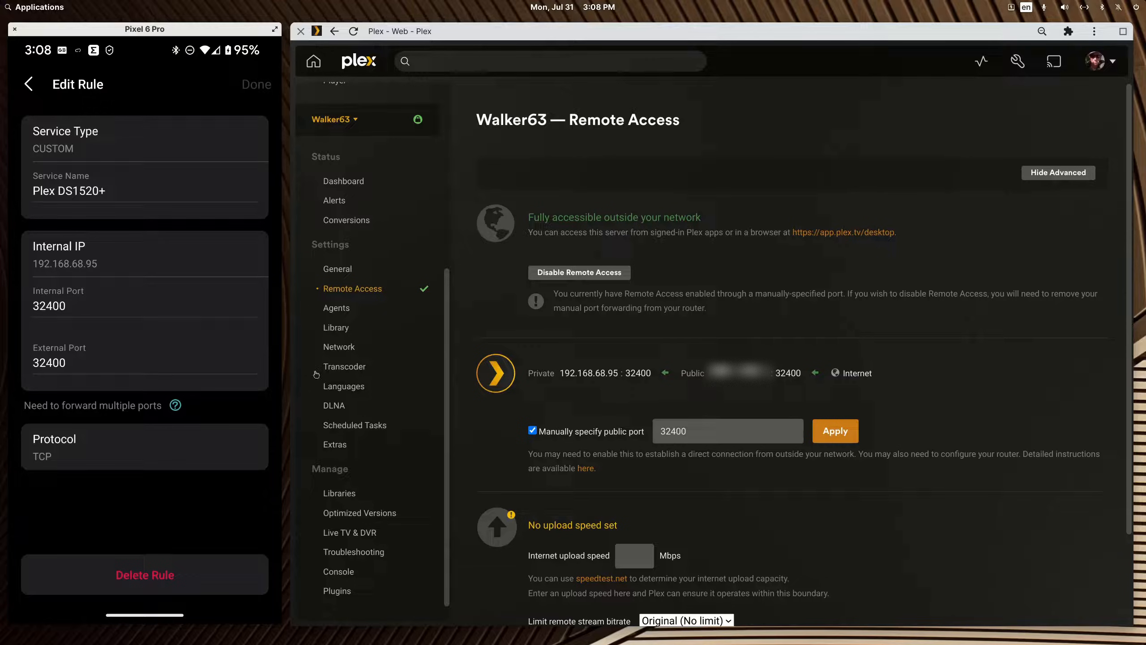
mouse_move(74, 365)
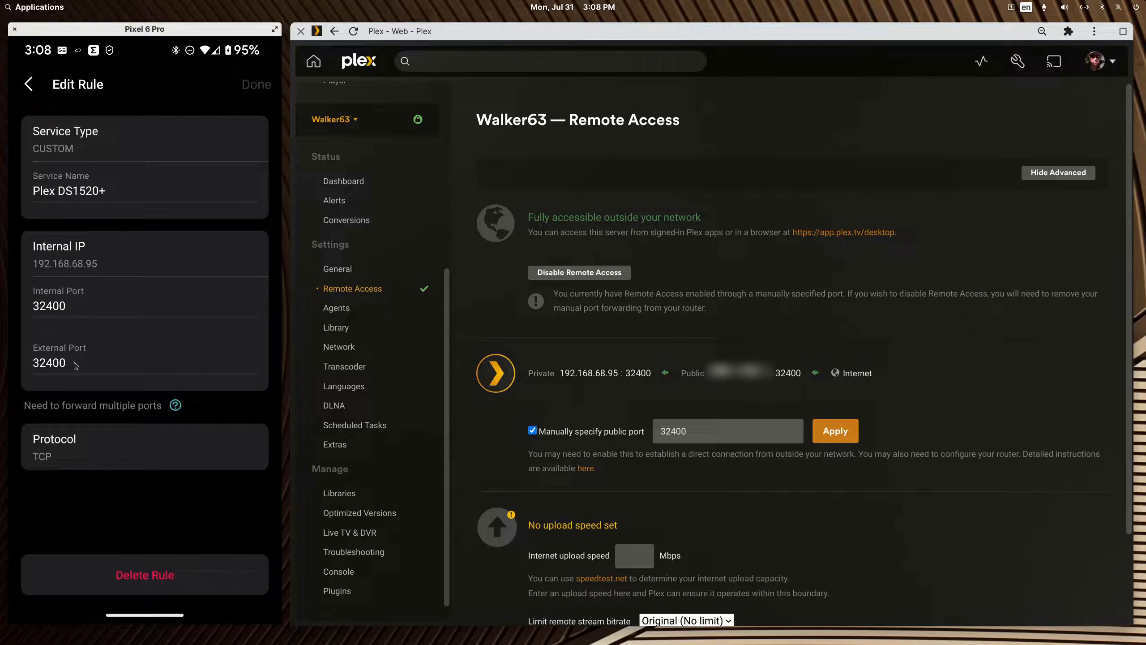
mouse_move(680, 465)
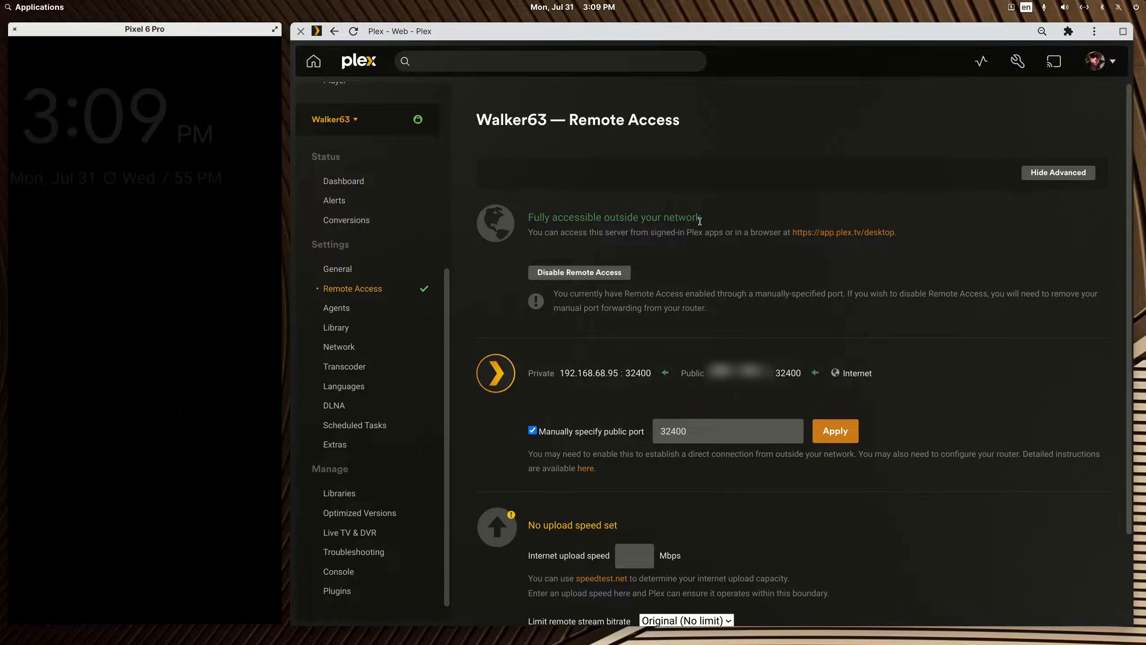
mouse_move(783, 359)
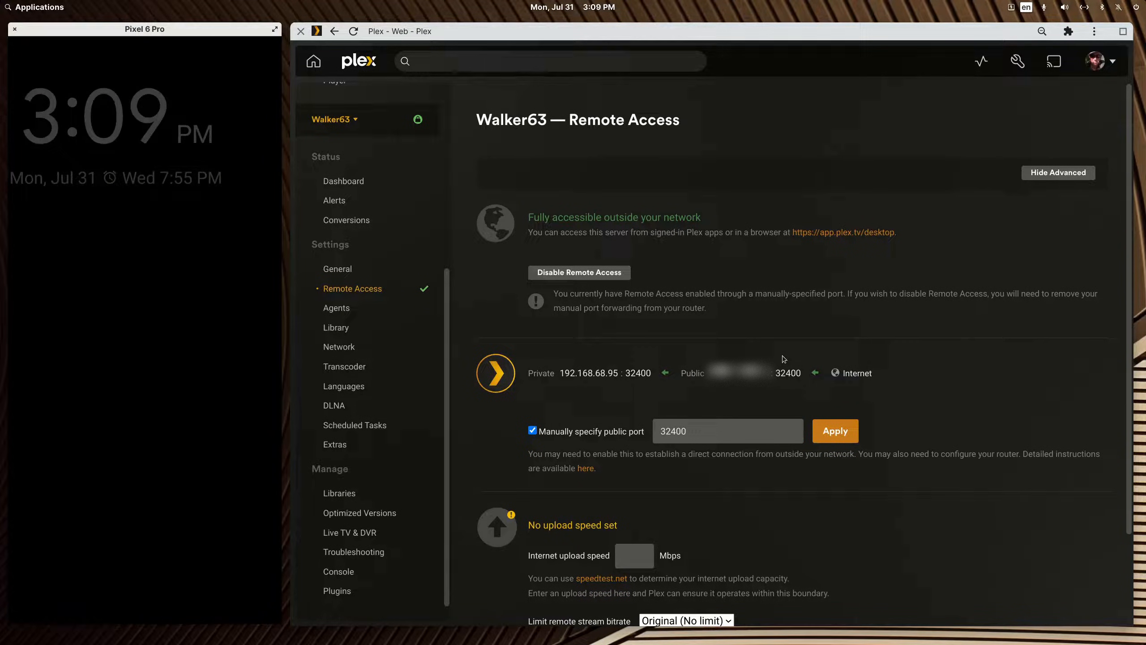
mouse_move(816, 607)
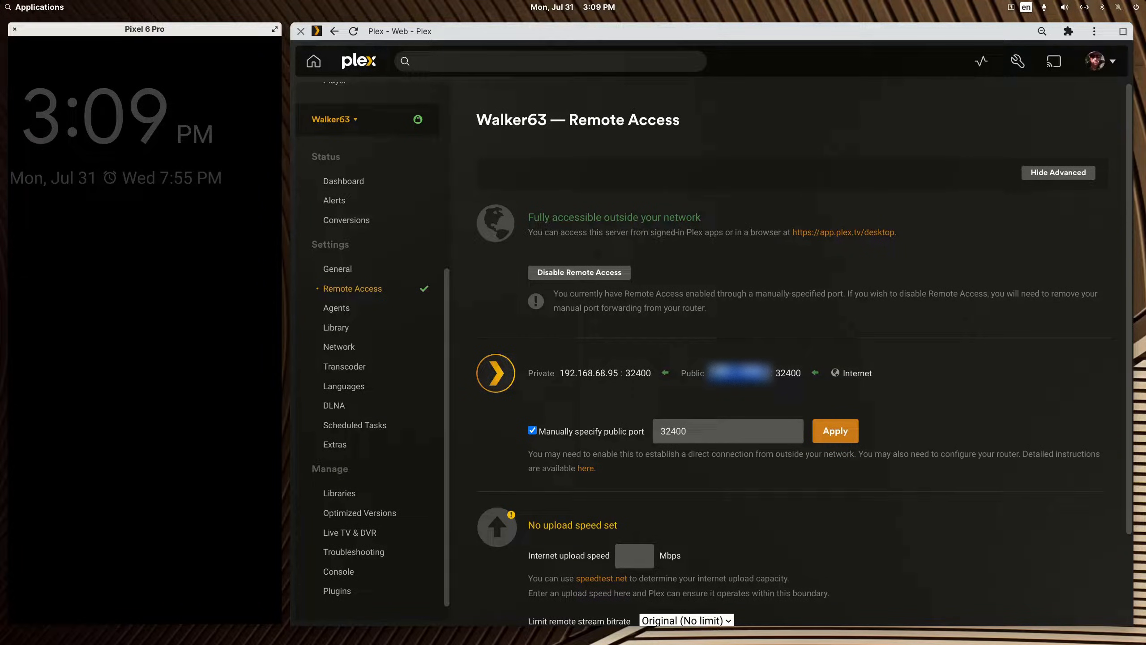
mouse_move(343, 366)
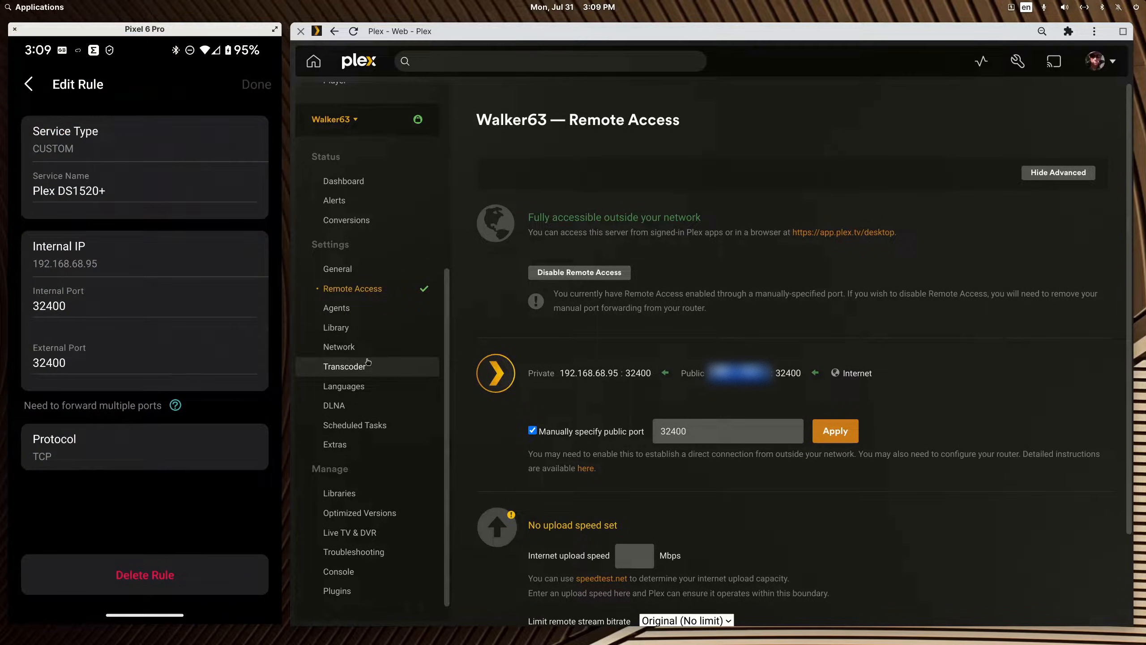
Step: On the router, show the Plex DS1019+ forwarding rule
left_click(28, 84)
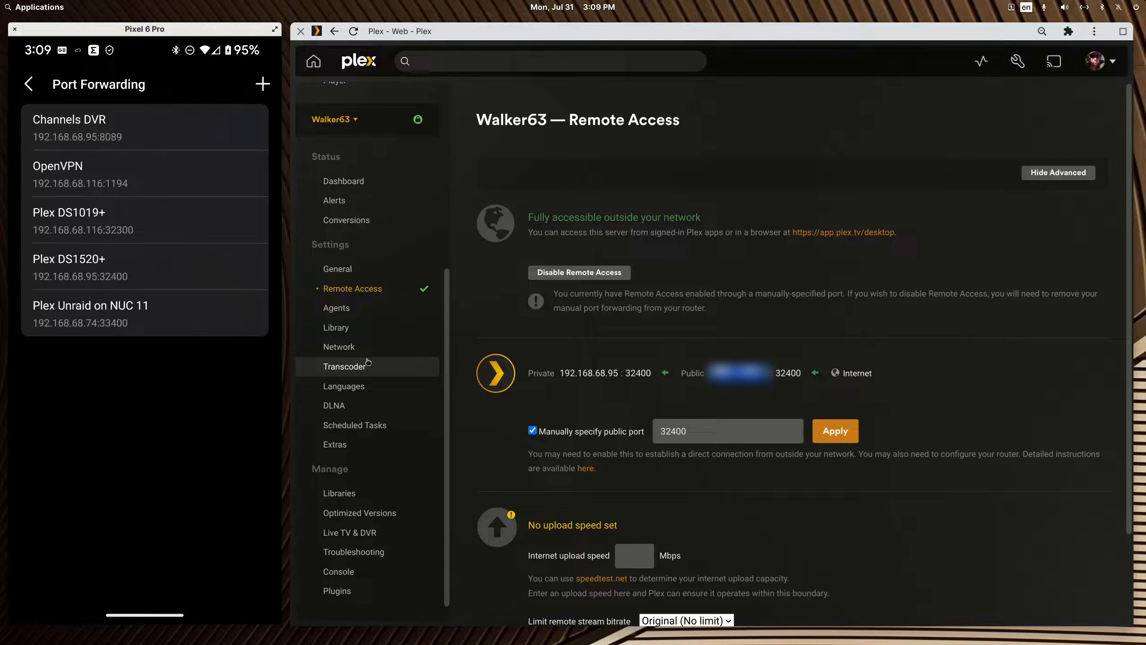
left_click(144, 220)
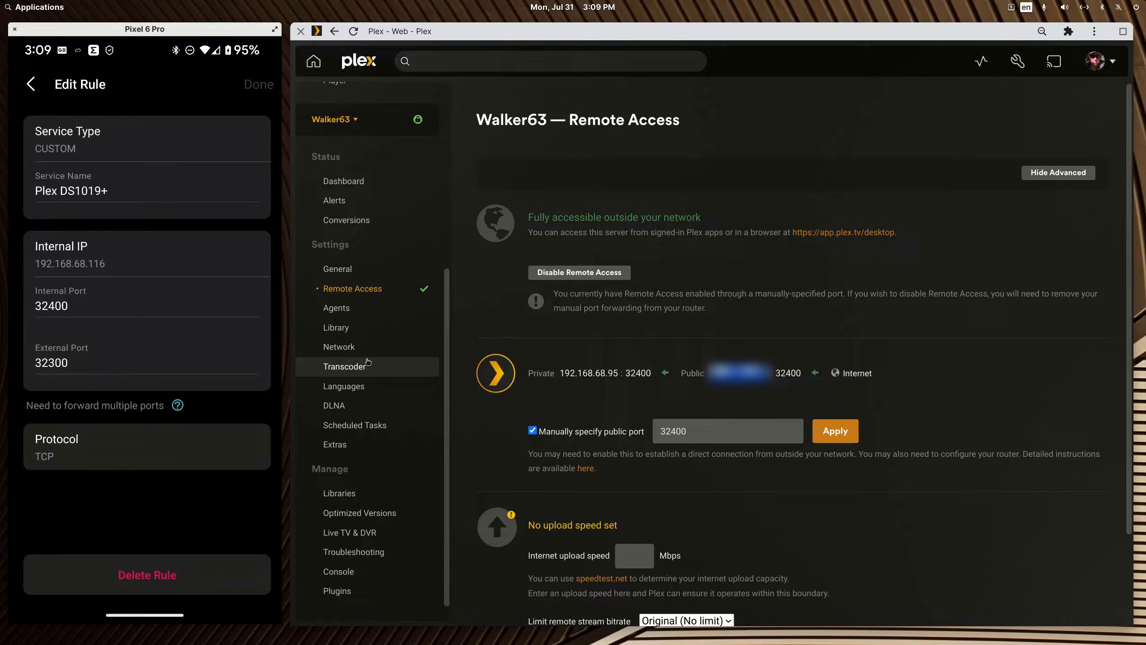
Step: Switch Plex to Main Server on Synology NAS and select its private port 32400 beside public port 32300
left_click(335, 119)
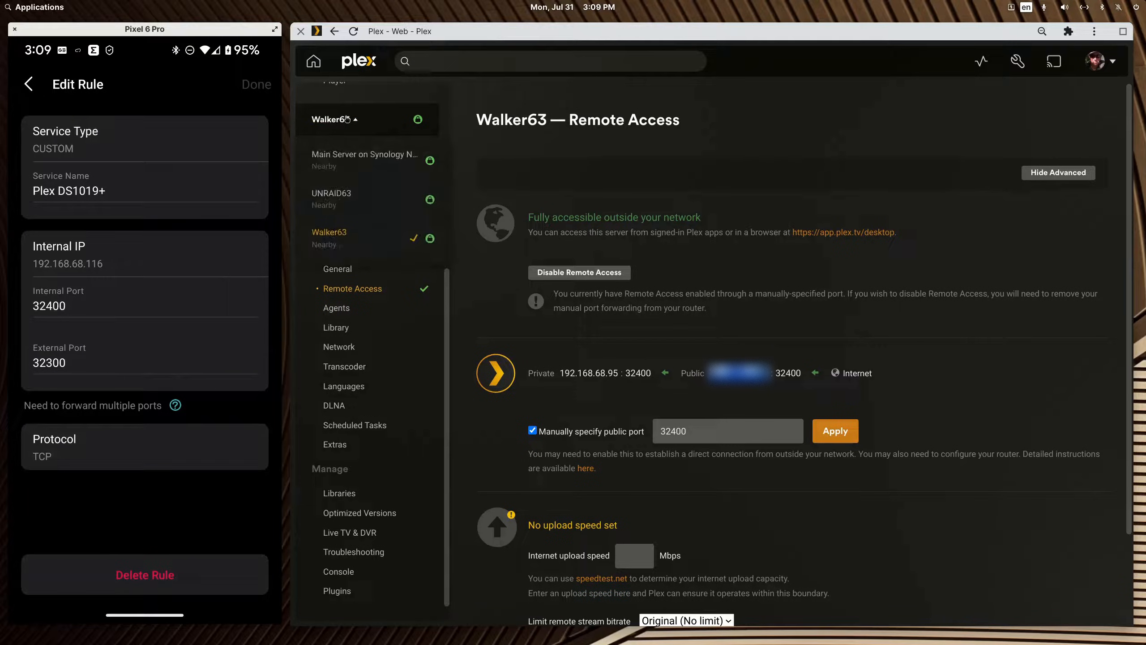
left_click(363, 159)
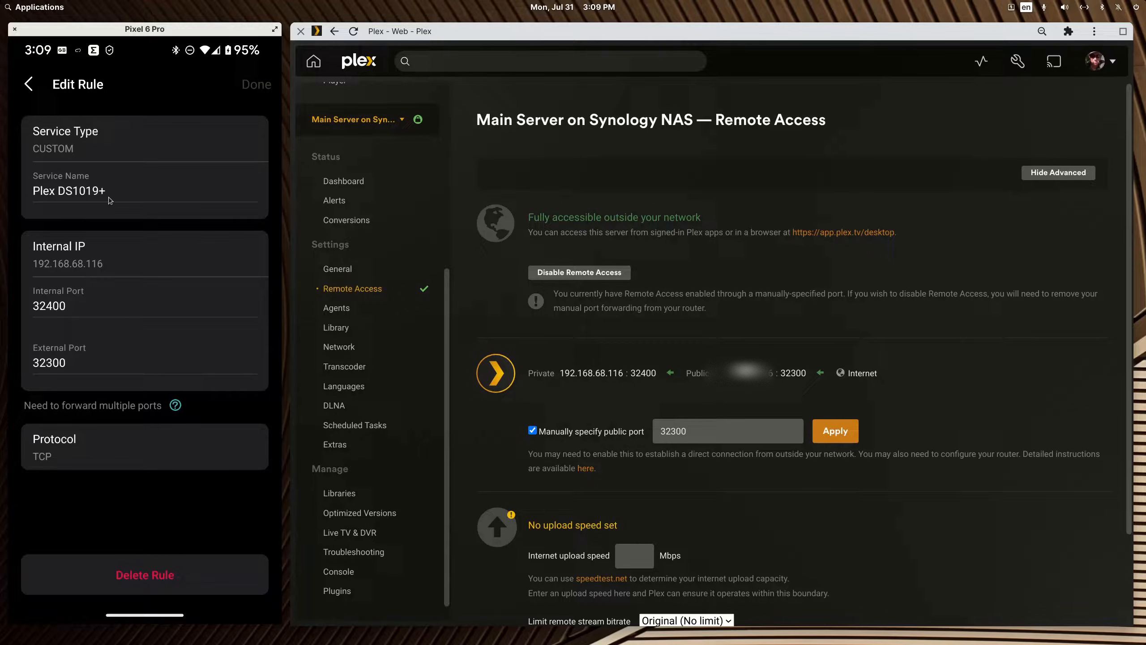
mouse_move(70, 308)
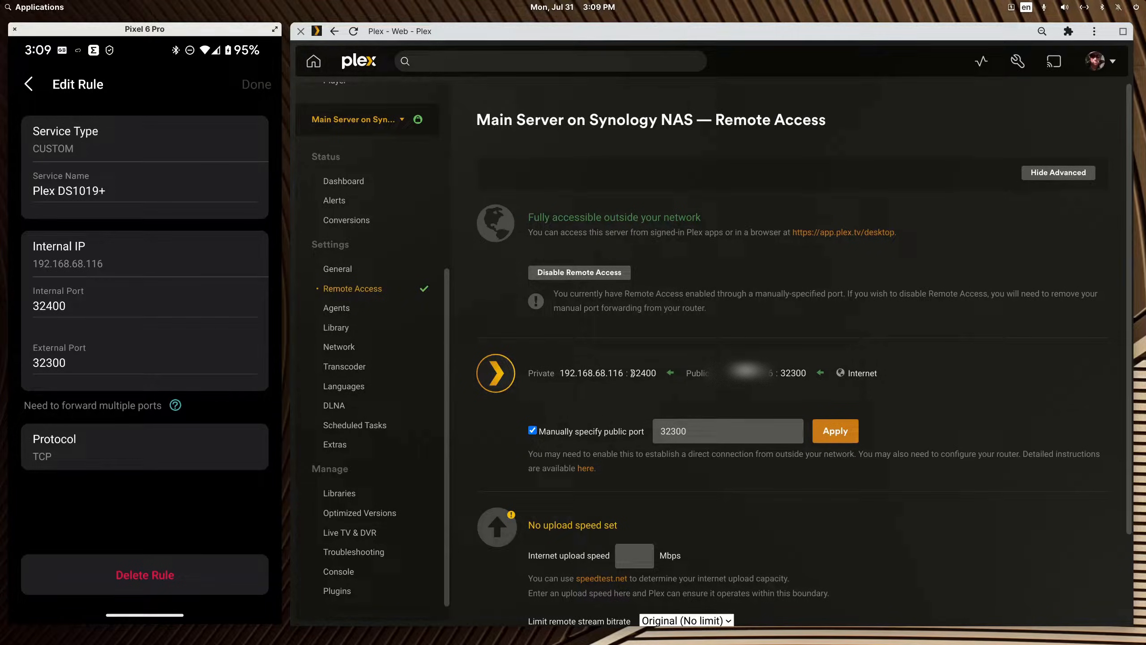
double_click(643, 373)
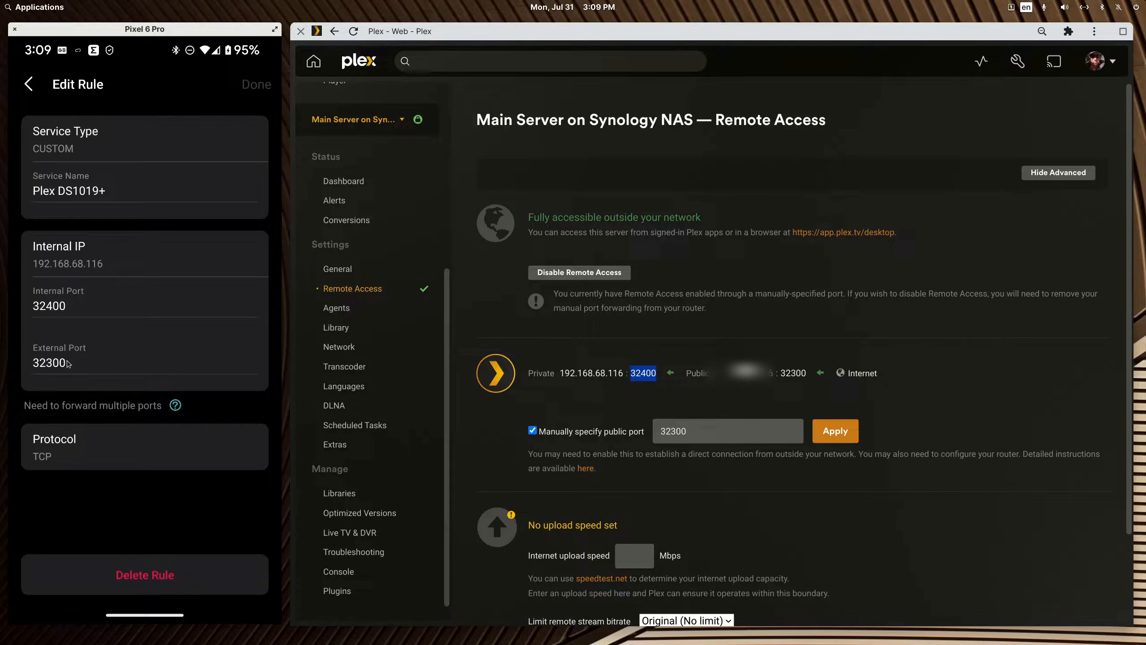
mouse_move(72, 365)
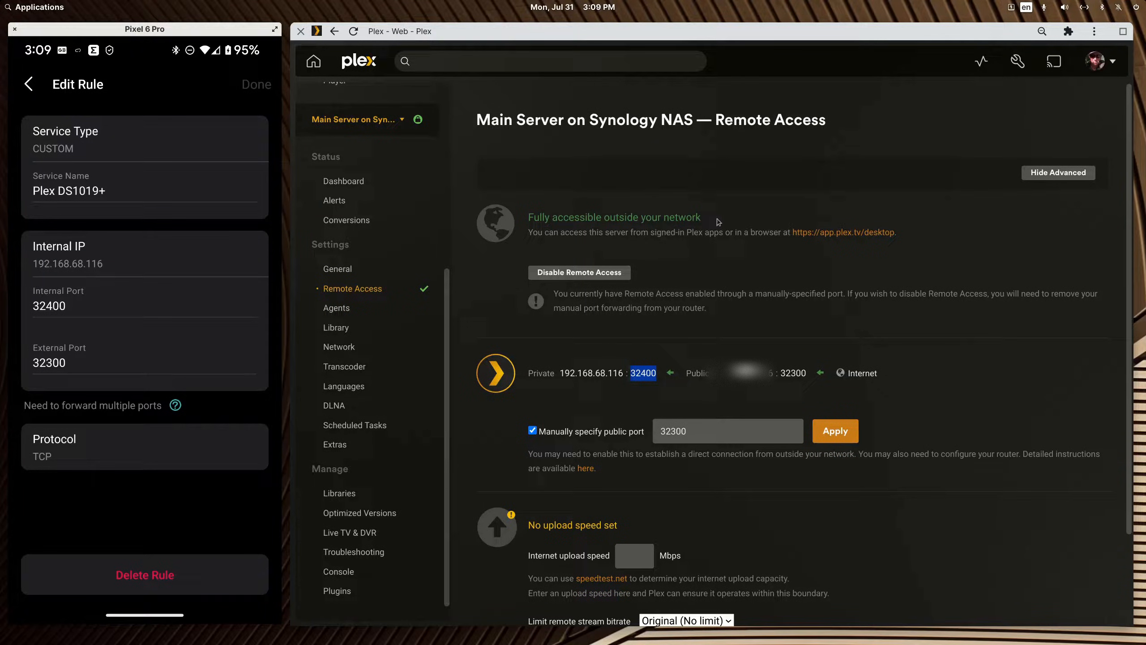
mouse_move(711, 221)
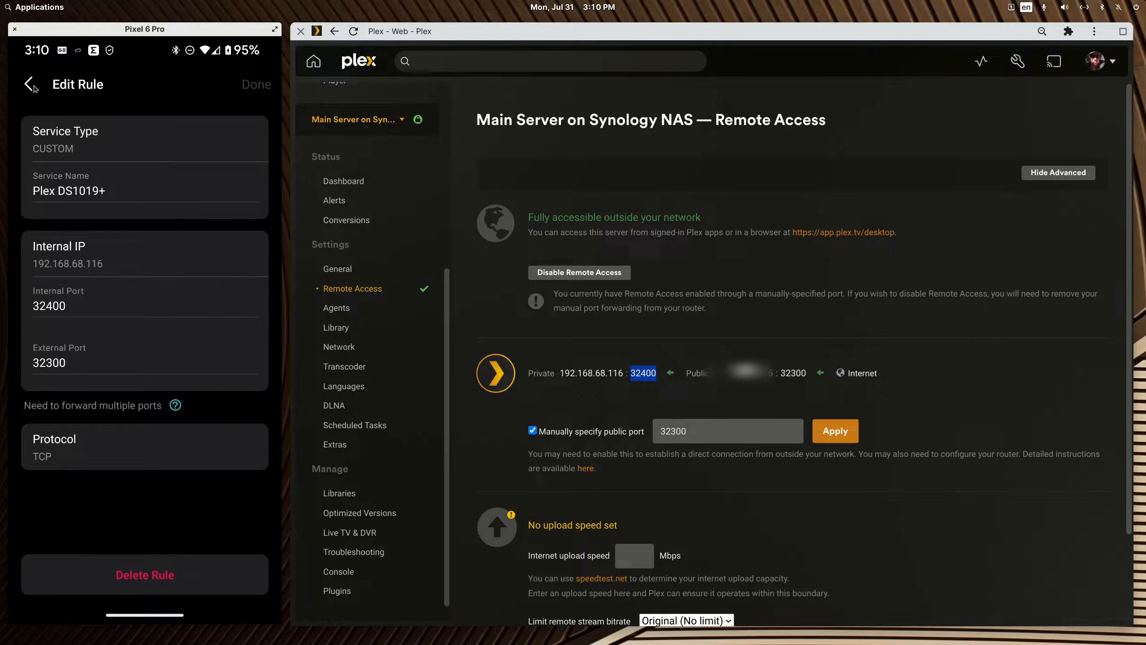
Step: On the router, show the Plex Unraid on NUC 11 forwarding rule
left_click(25, 85)
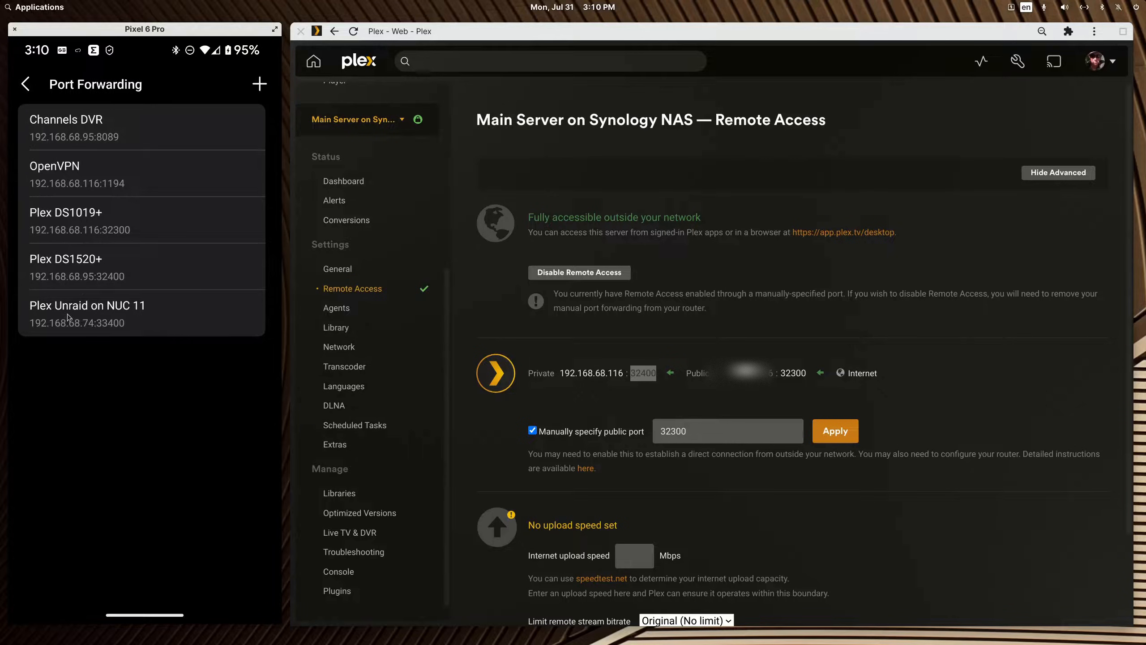
left_click(87, 305)
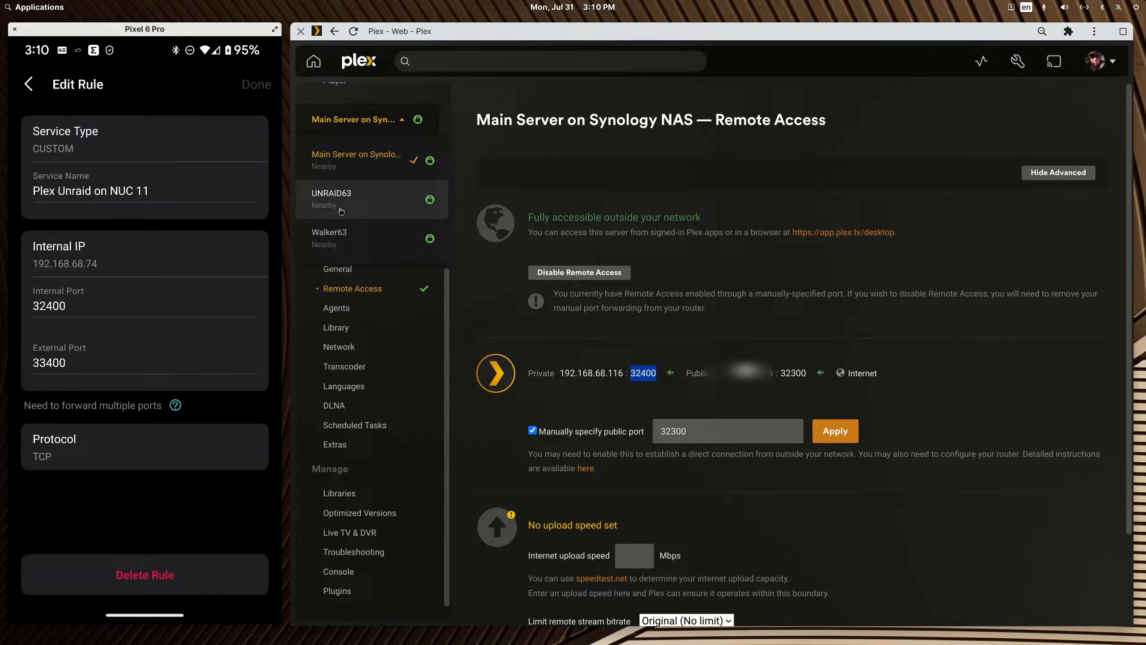
Step: Switch Plex to UNRAID63, showing Remote Access with private port 32400 and public port 33400
left_click(331, 198)
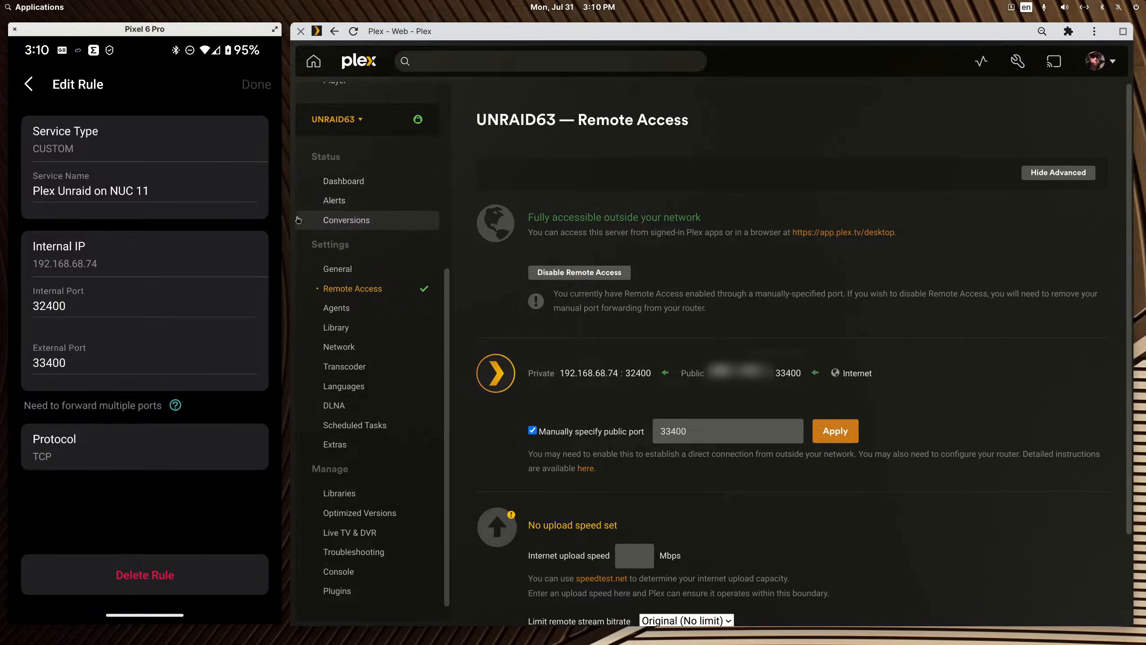
mouse_move(102, 269)
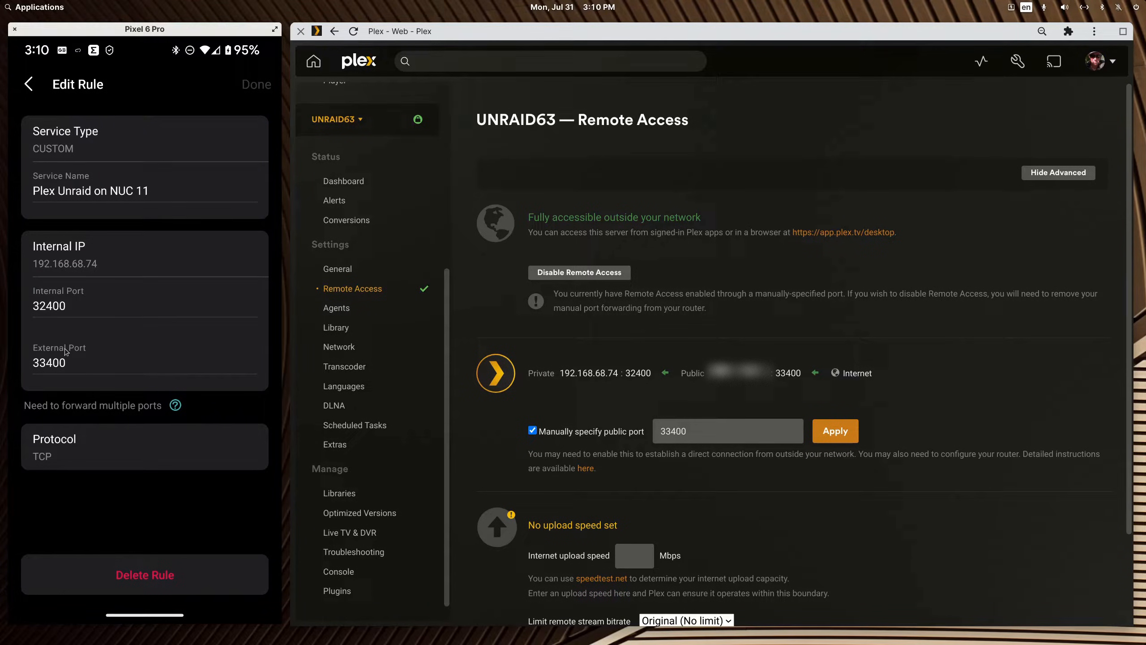
mouse_move(72, 364)
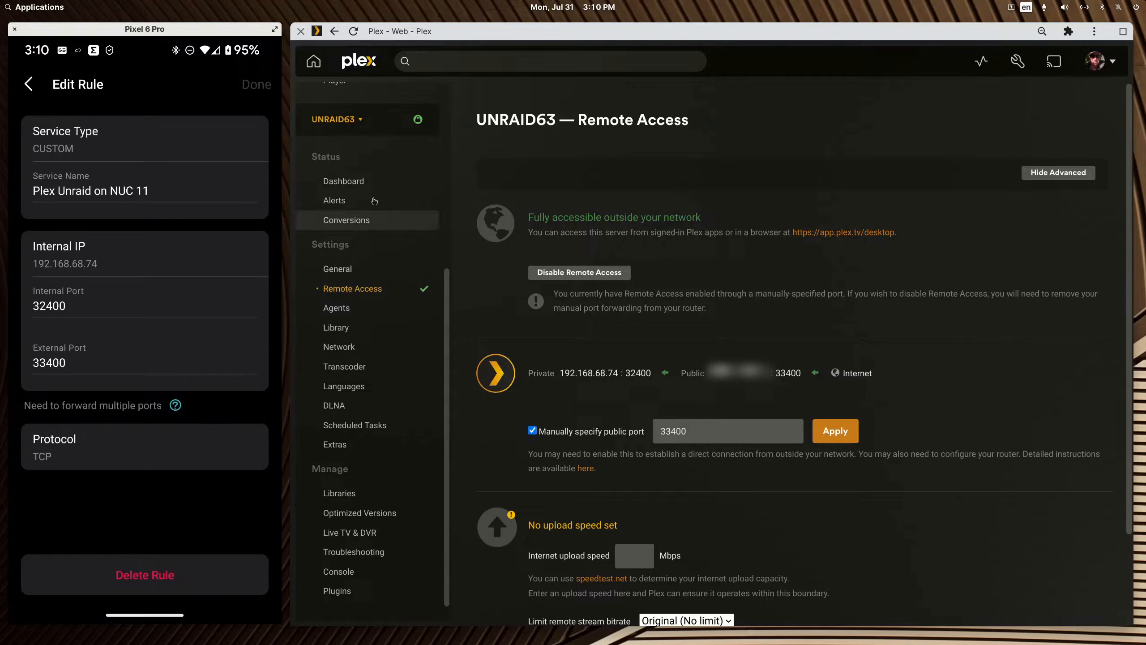
left_click(337, 119)
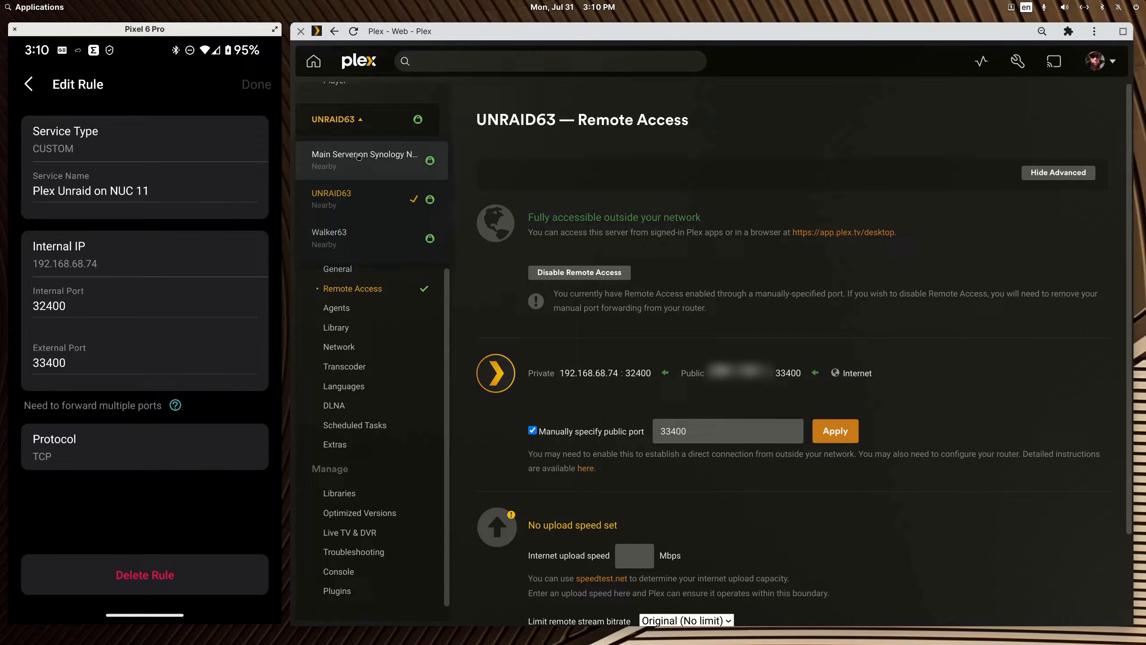
mouse_move(333, 237)
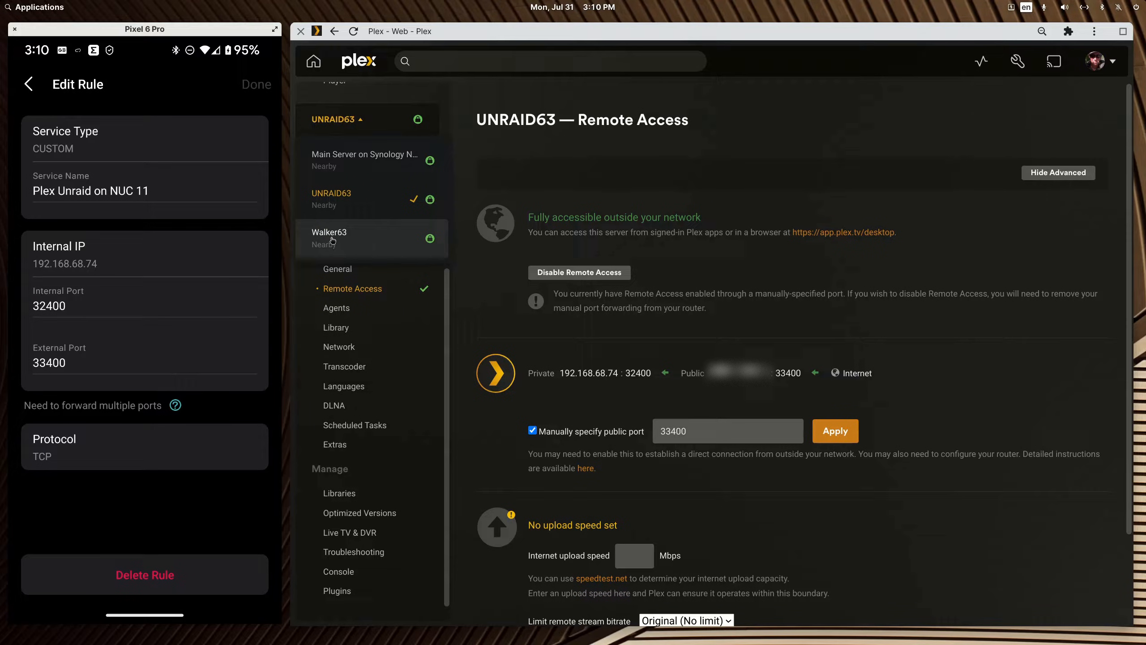
left_click(337, 119)
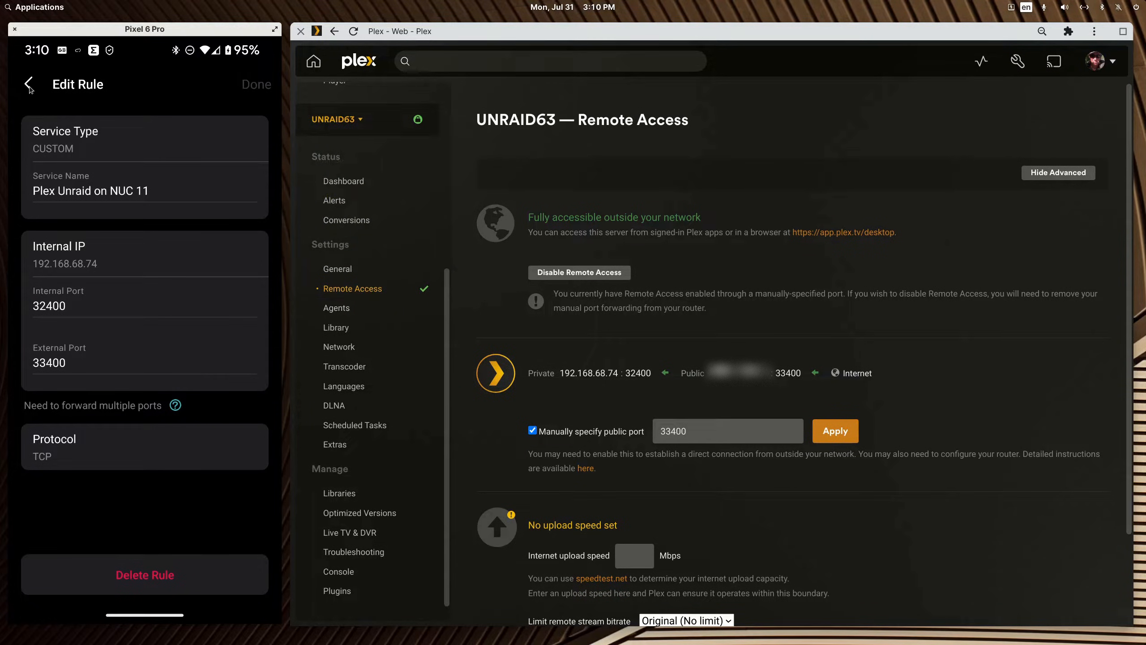
Step: Reopen the Plex DS1520+ rule mapping 192.168.68.95 with internal and external port 32400
left_click(28, 85)
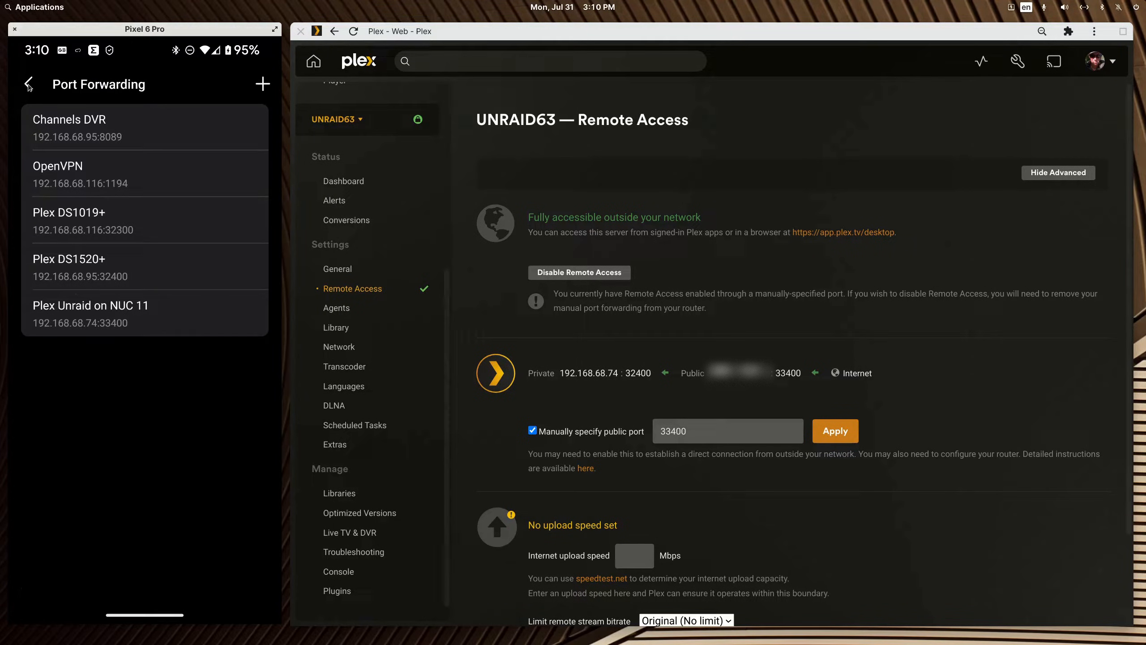
mouse_move(73, 253)
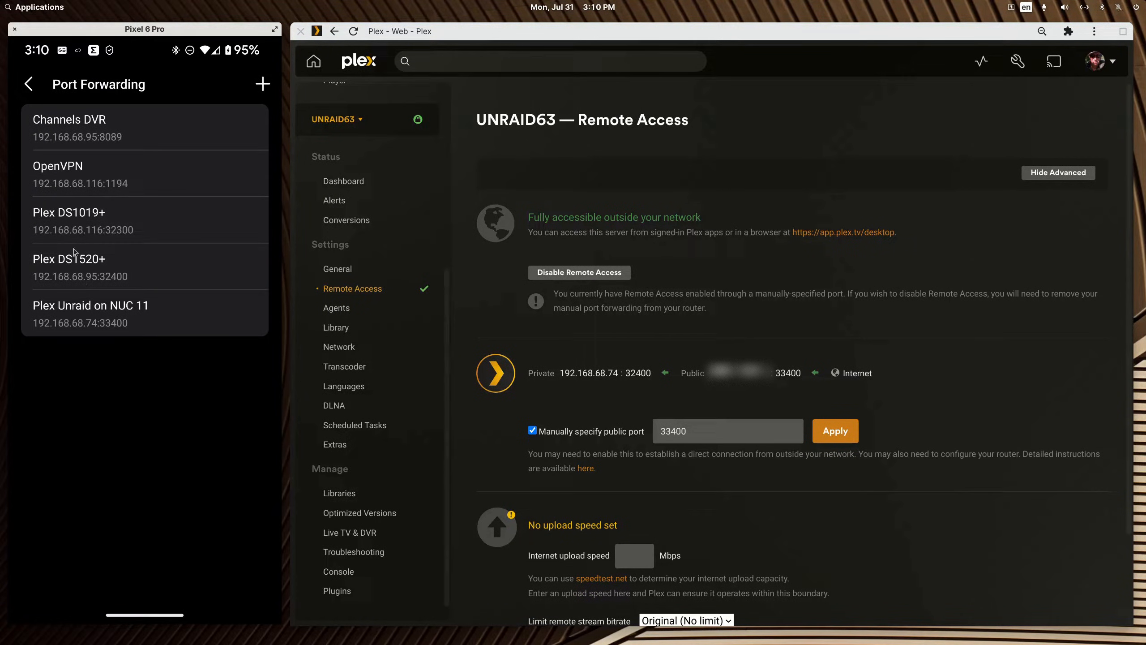
mouse_move(79, 266)
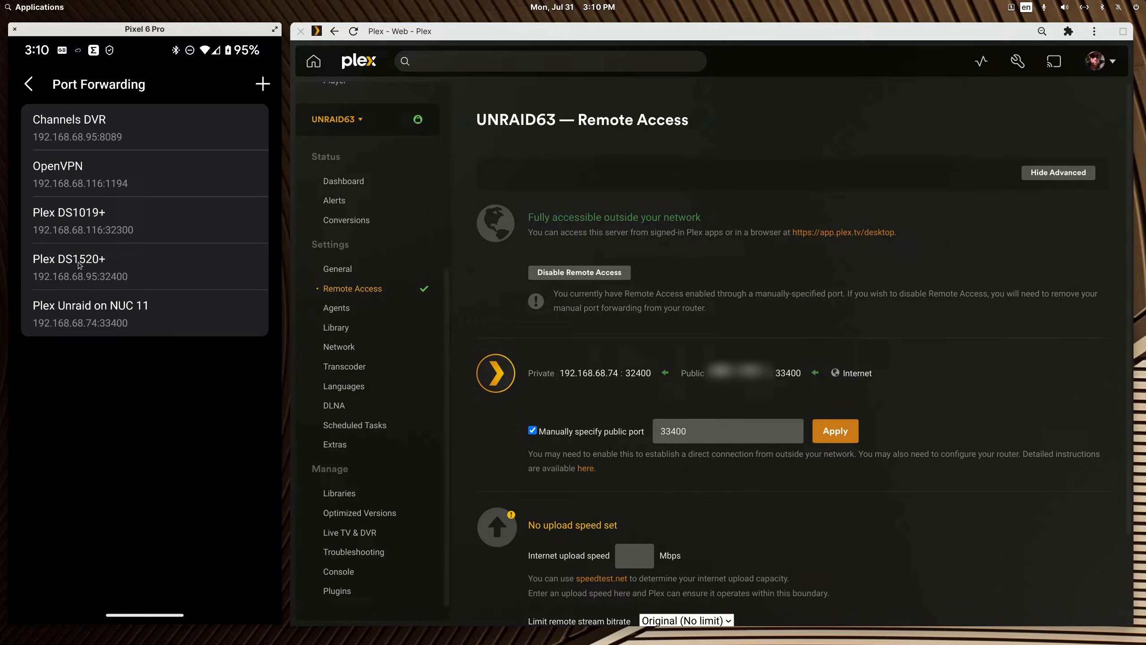
left_click(69, 267)
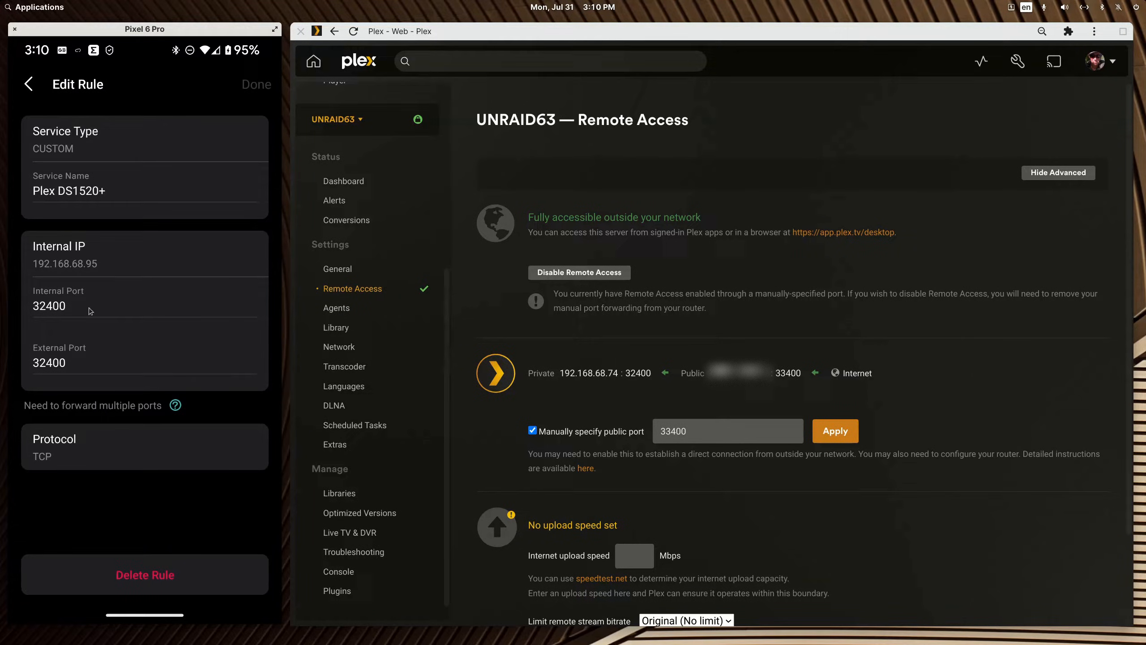
mouse_move(137, 373)
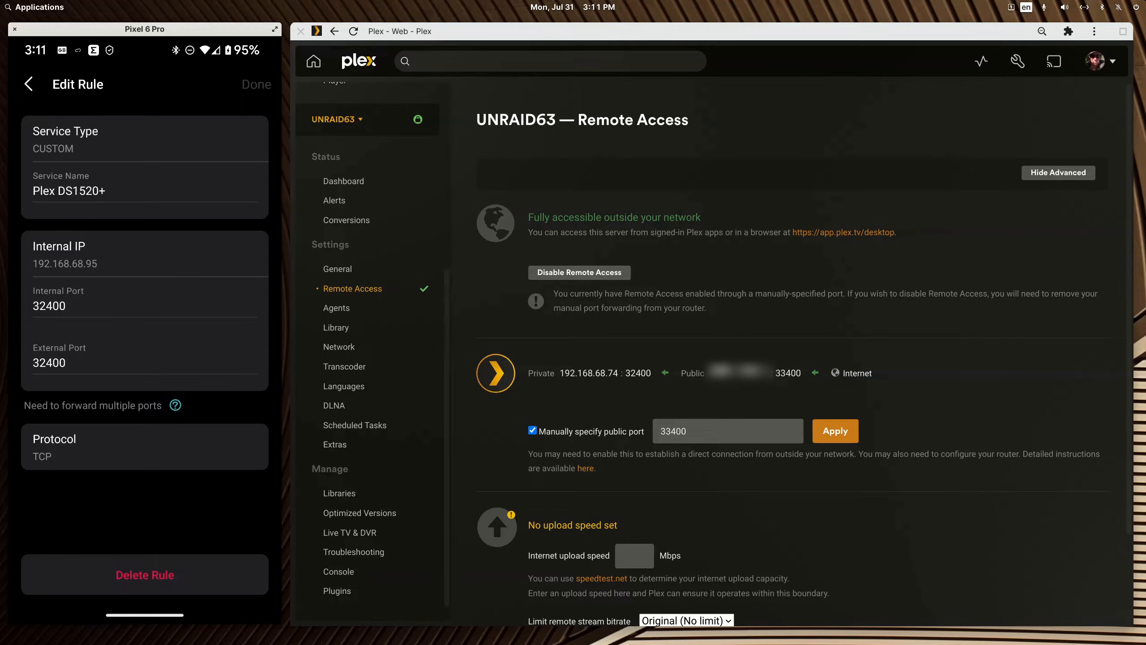
mouse_move(718, 395)
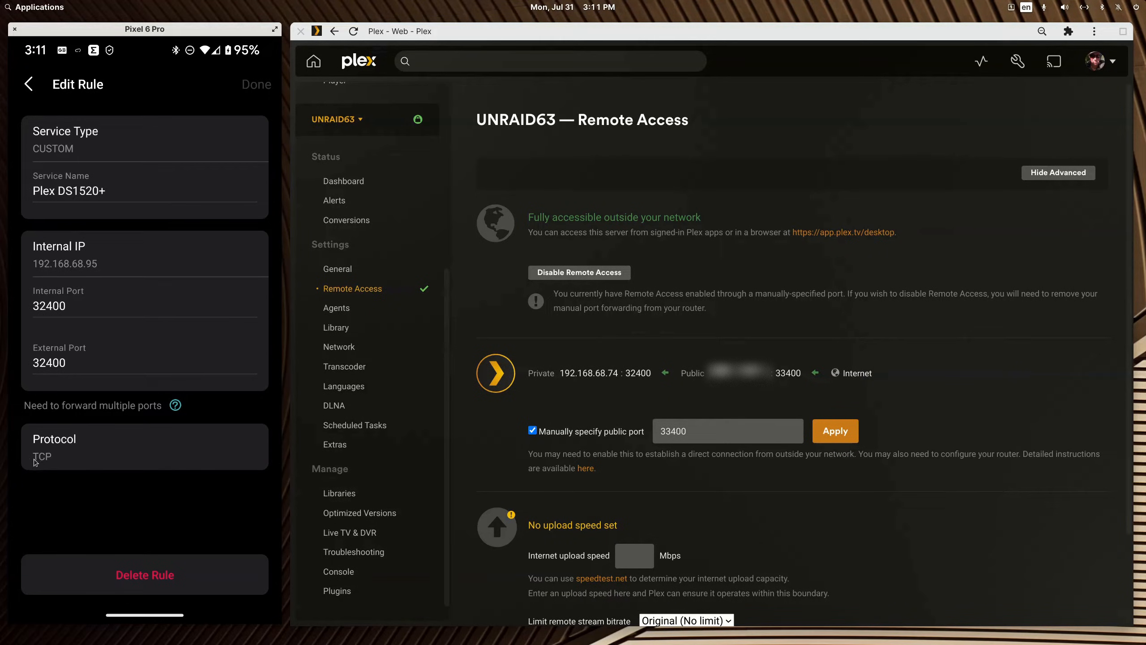
mouse_move(65, 461)
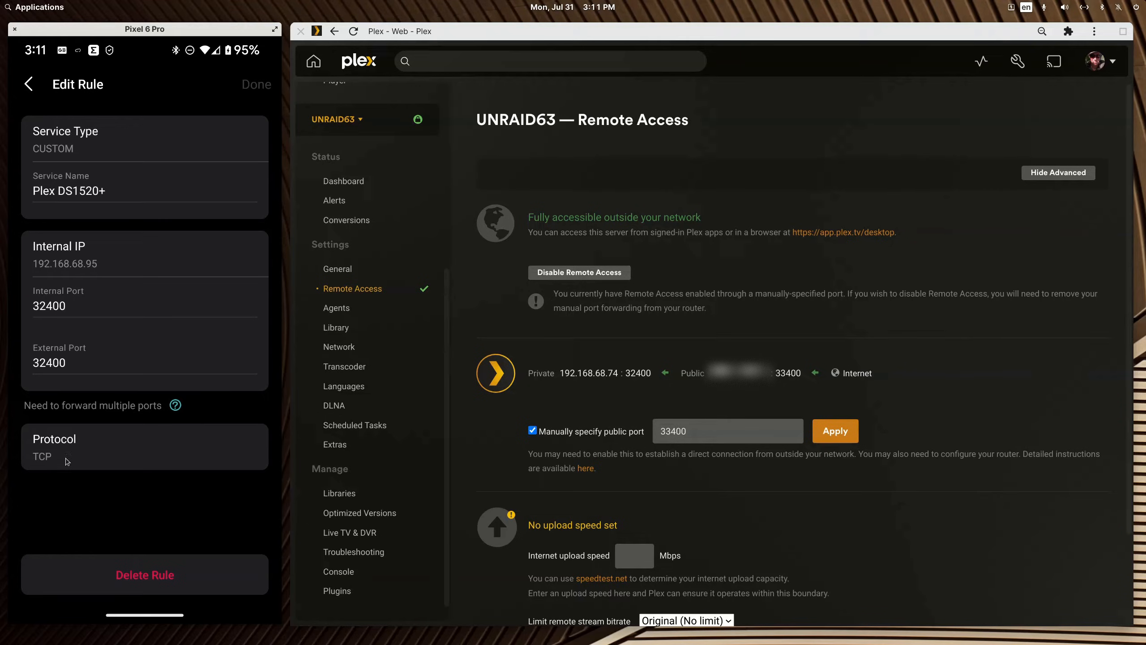
mouse_move(187, 508)
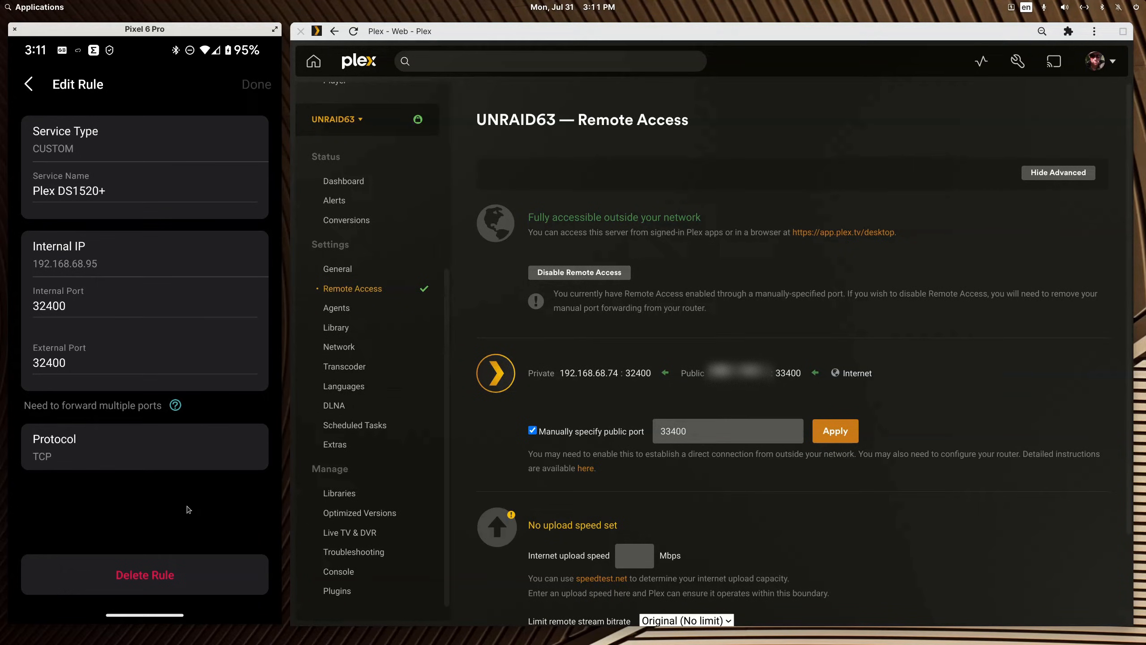
mouse_move(189, 502)
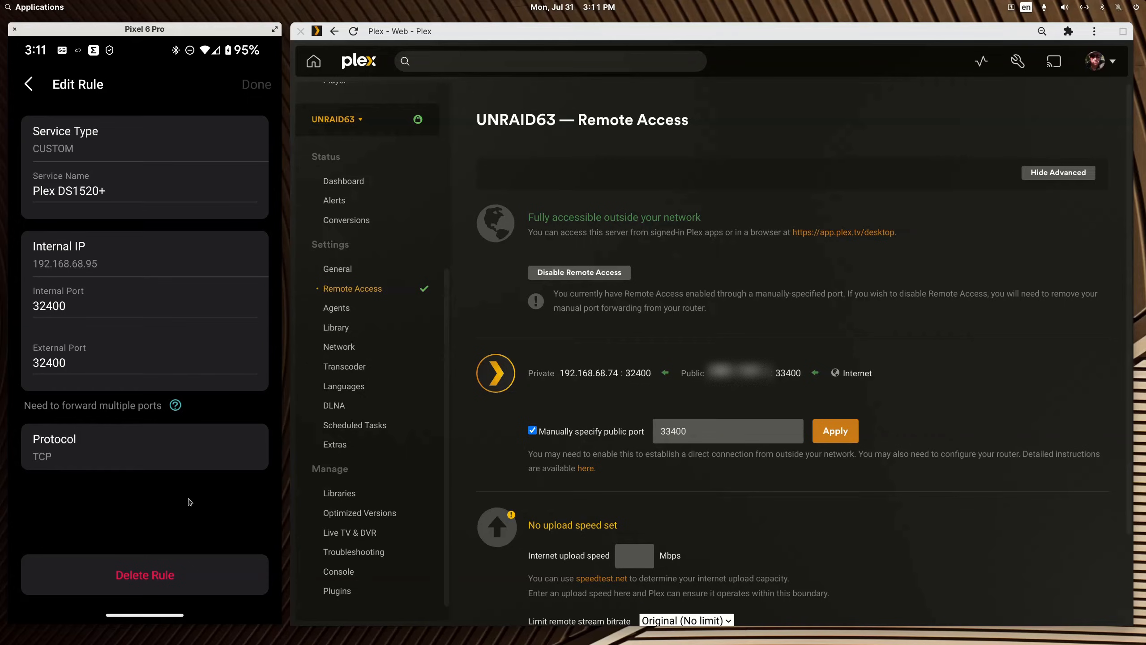